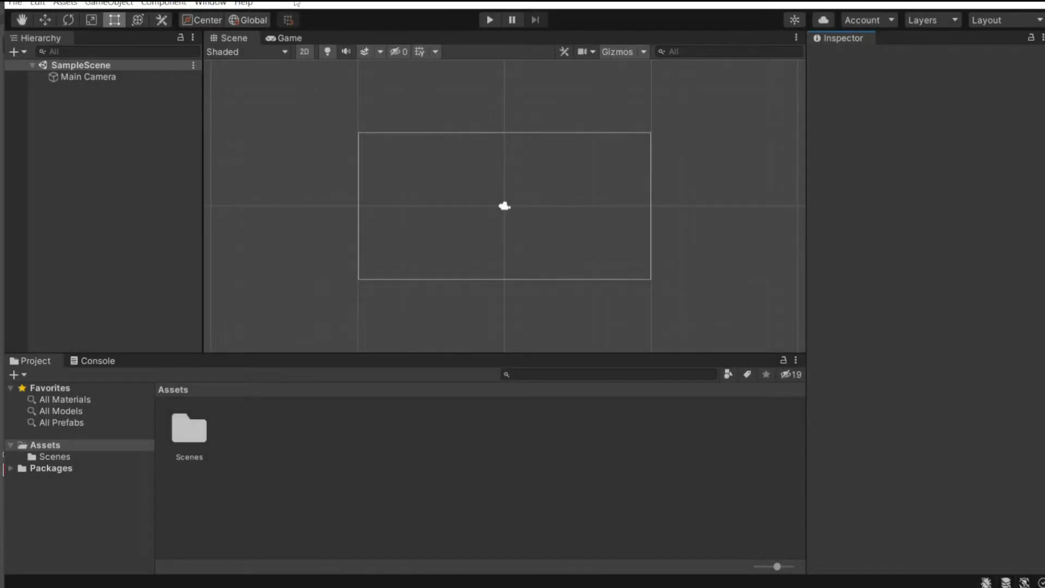
Open the Package Manager from the Window menu to view the project's installed packages.
left_click(209, 3)
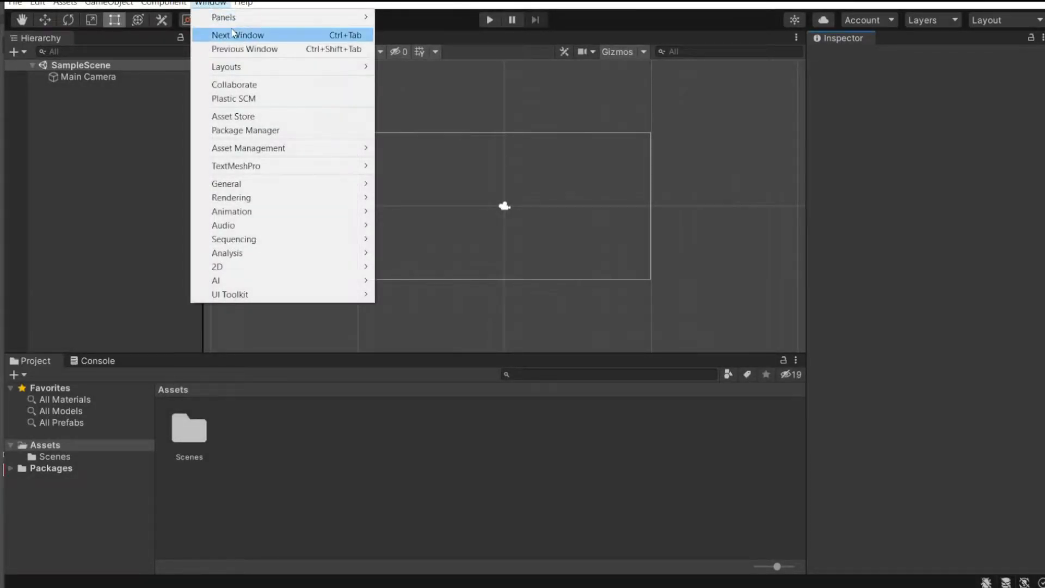
mouse_move(269, 154)
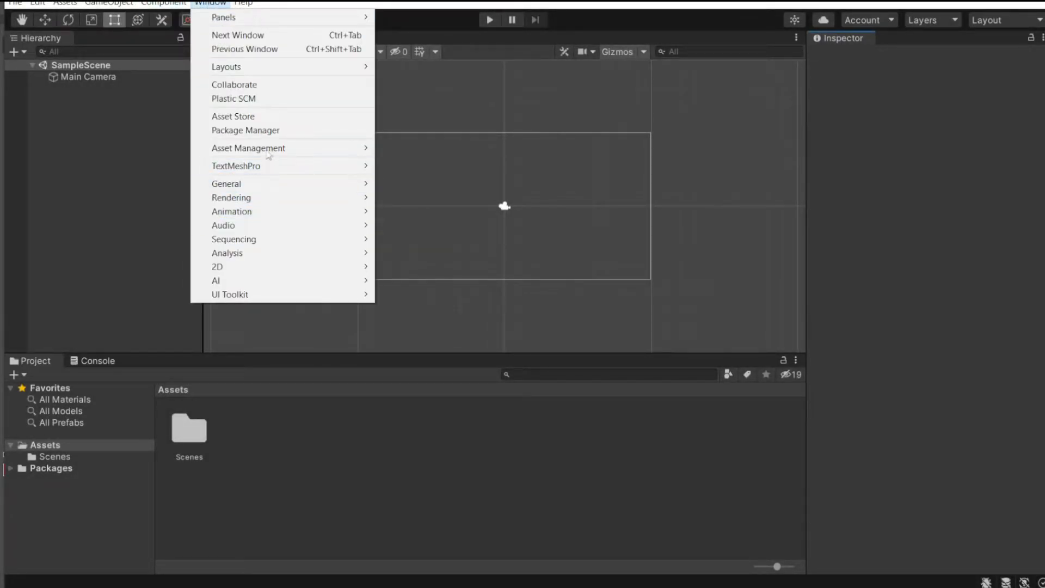
left_click(244, 130)
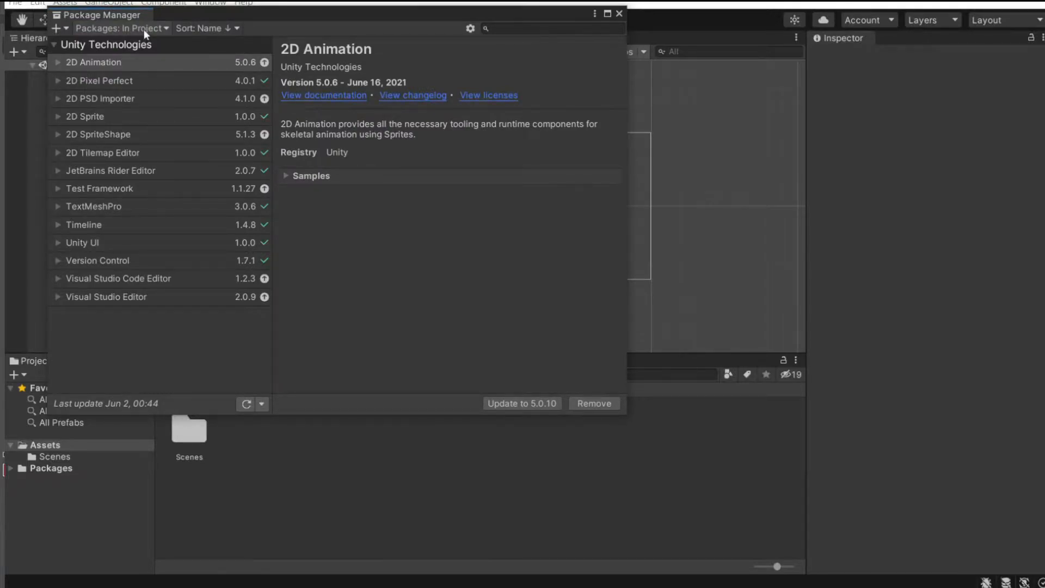
mouse_move(149, 81)
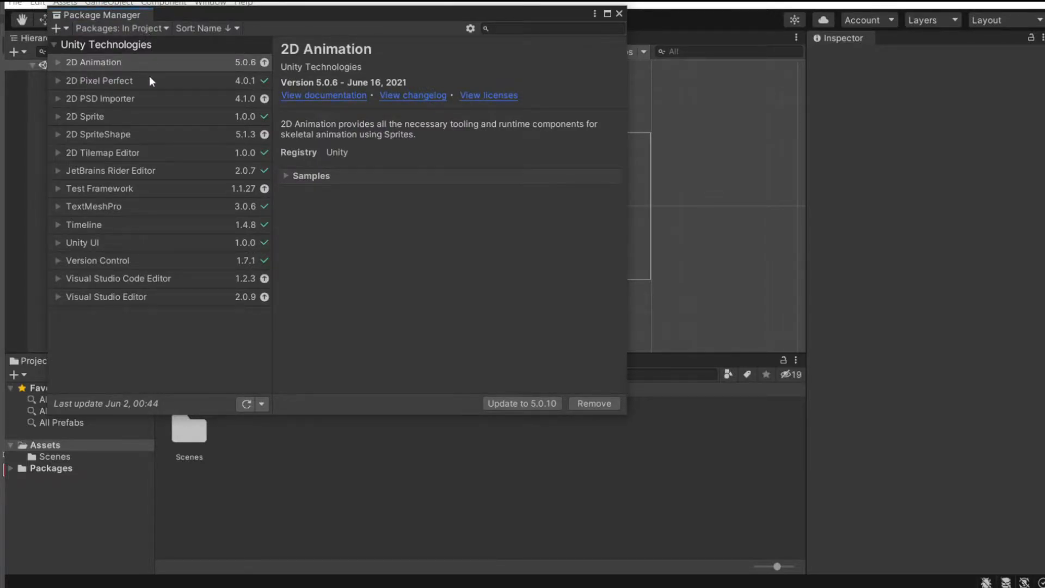
mouse_move(109, 65)
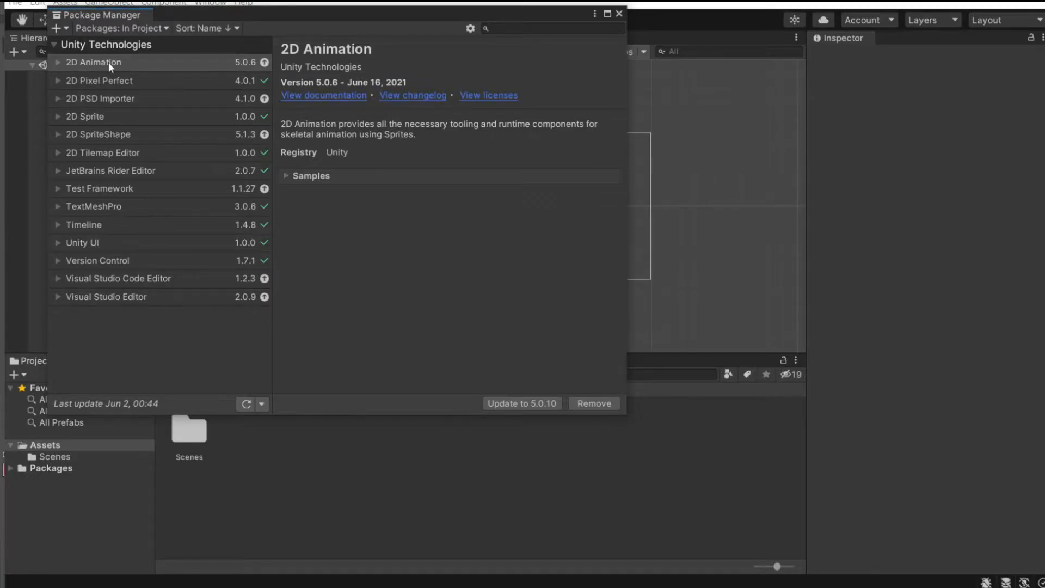
mouse_move(122, 105)
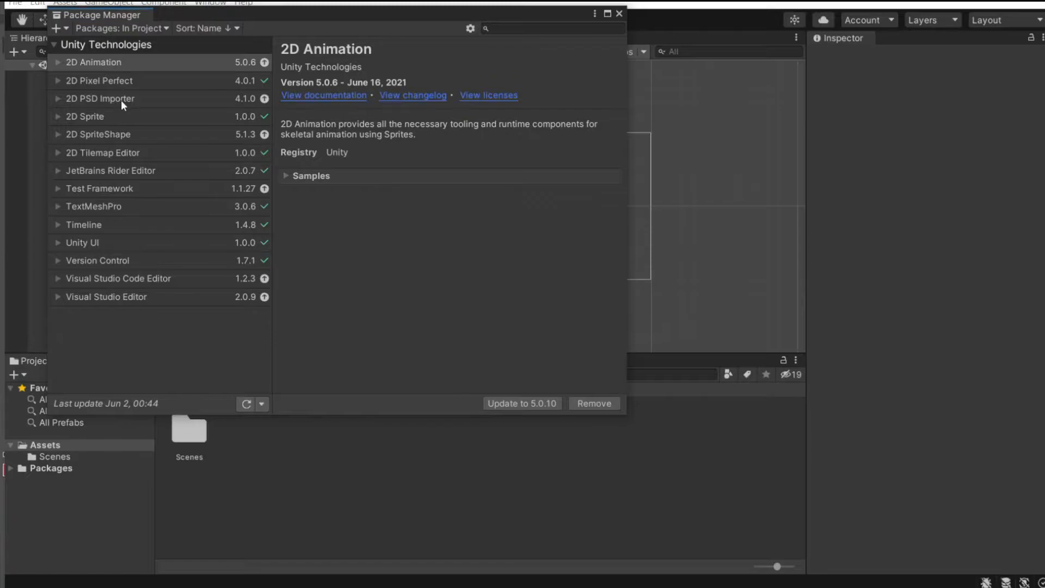
Inspect the 2D Animation package and reveal its Samples section.
left_click(93, 62)
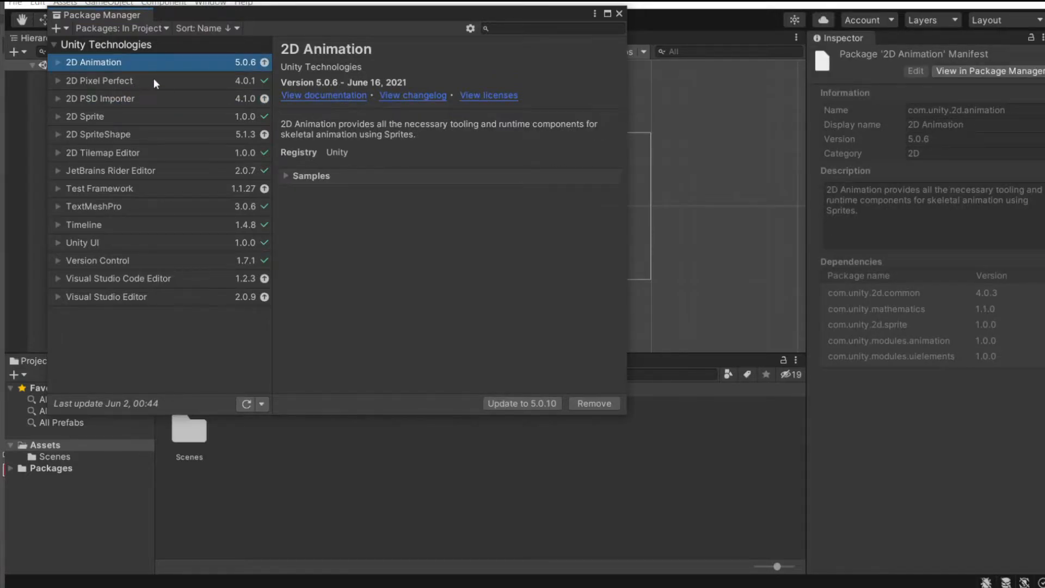
mouse_move(294, 179)
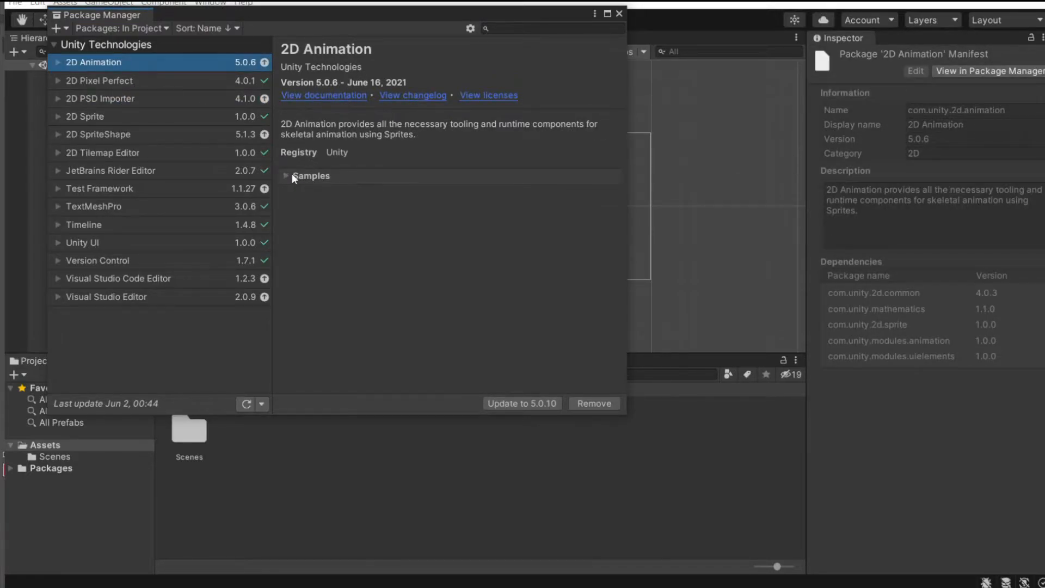
left_click(285, 176)
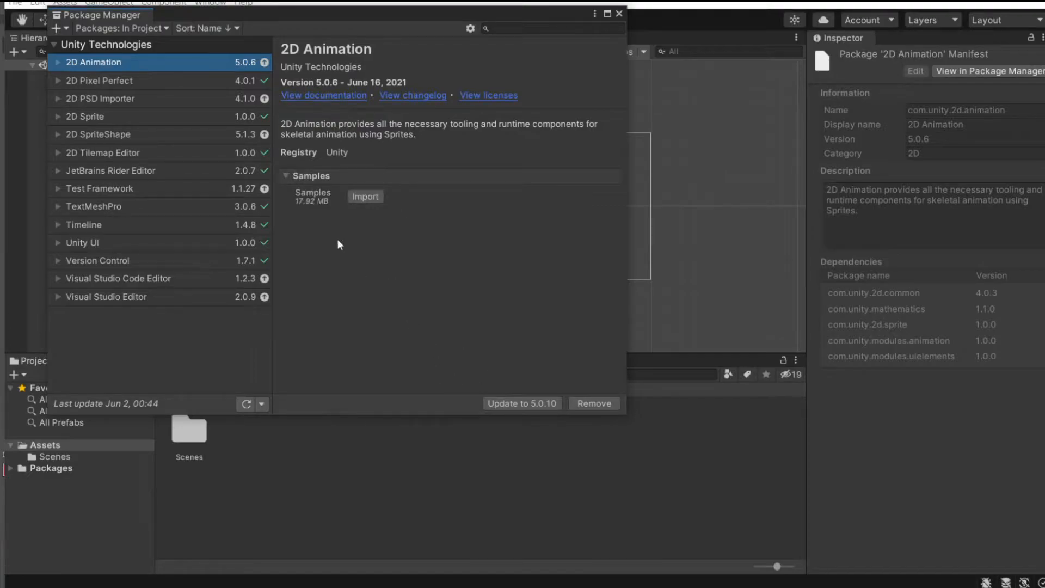
mouse_move(110, 138)
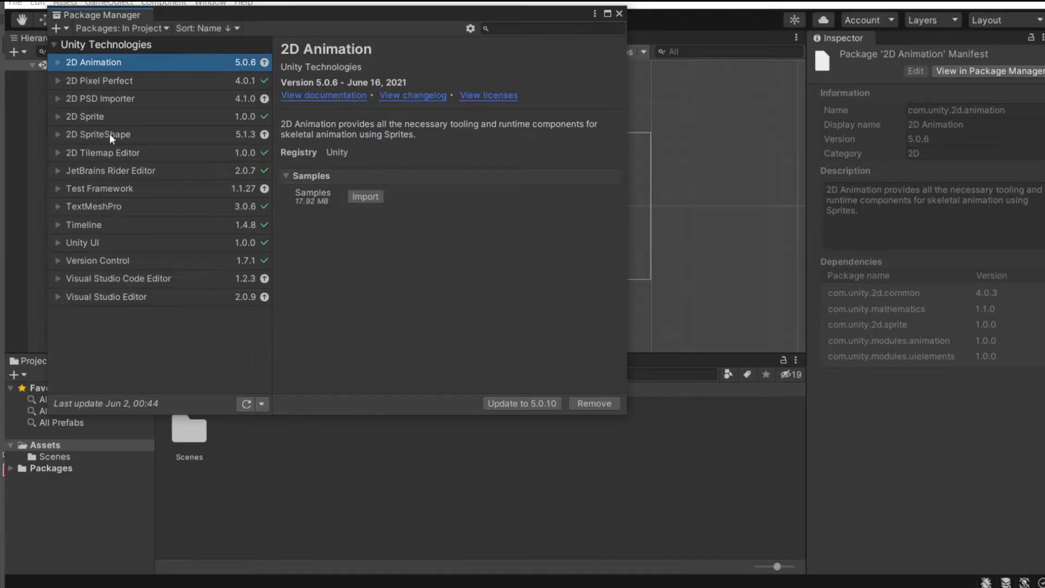
mouse_move(112, 134)
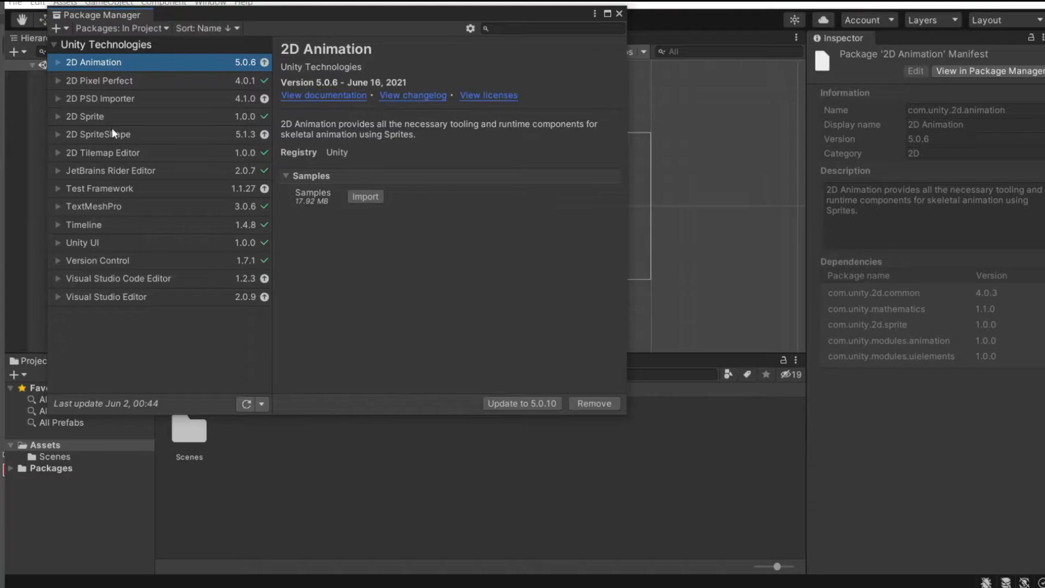
Check the 2D PSD Importer's installed 4.1.0 against other available versions, then close the Package Manager.
left_click(101, 99)
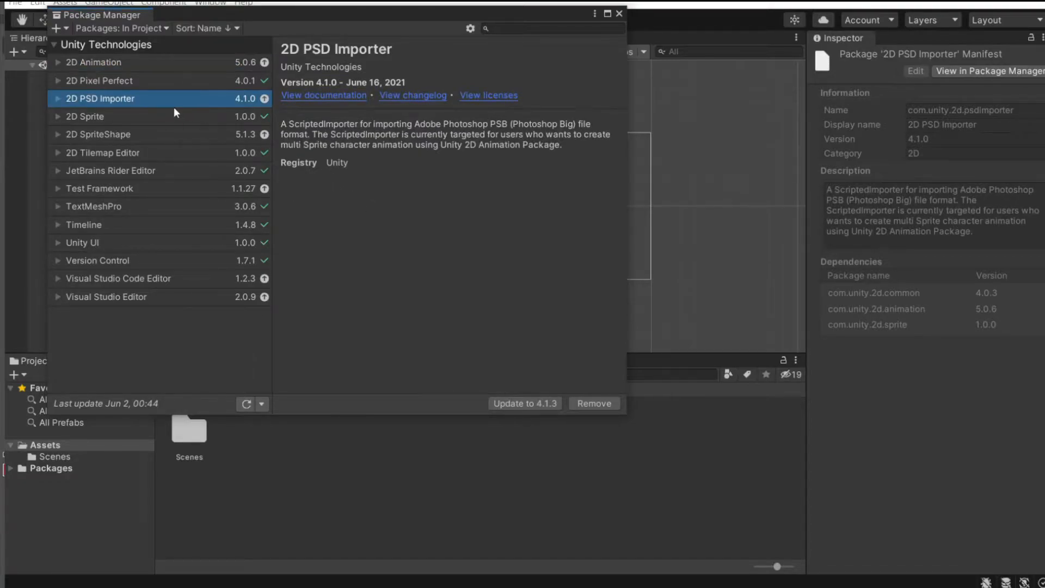
left_click(101, 98)
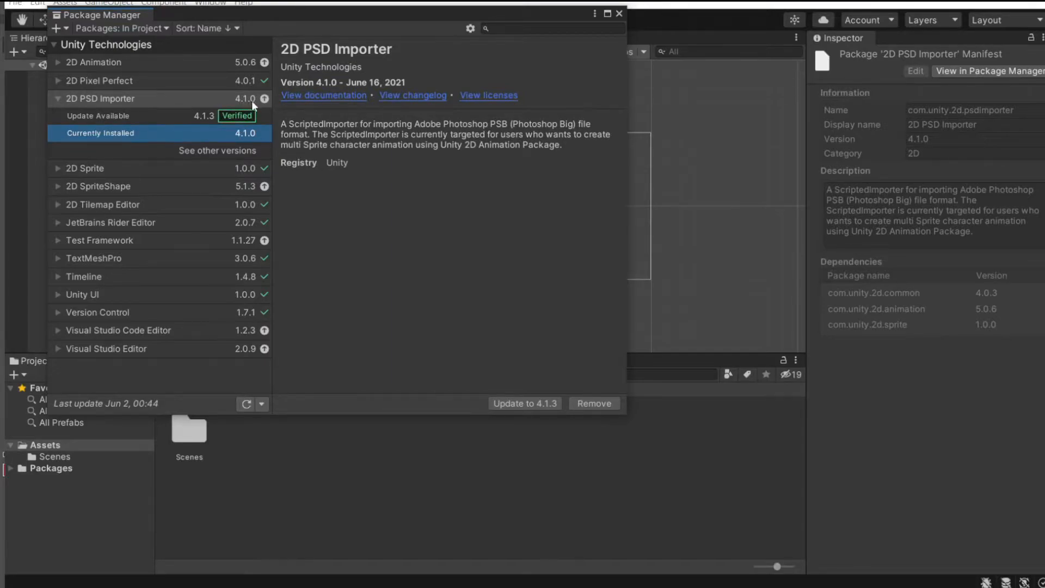
left_click(217, 150)
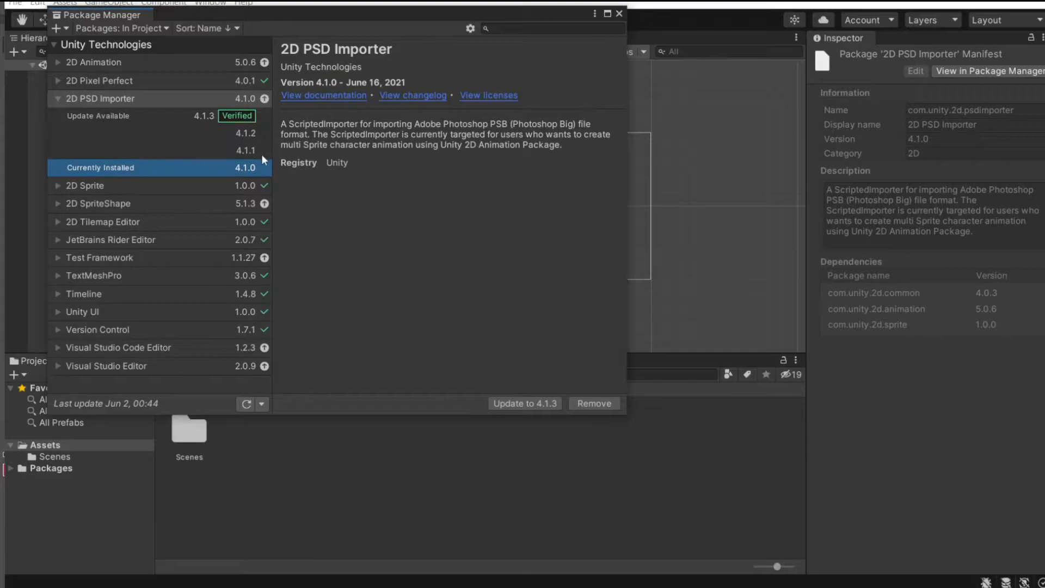
mouse_move(274, 148)
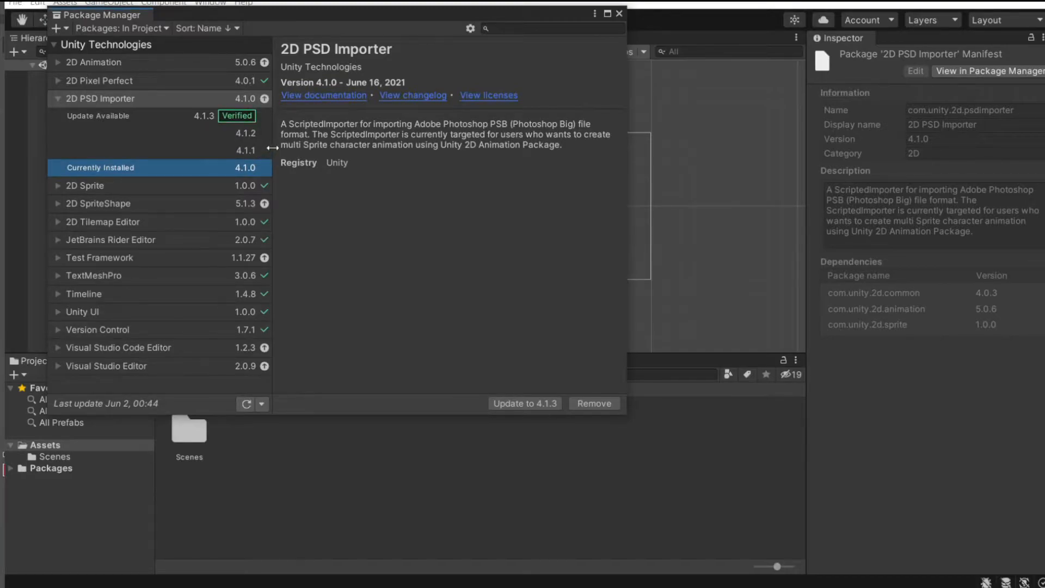
mouse_move(252, 105)
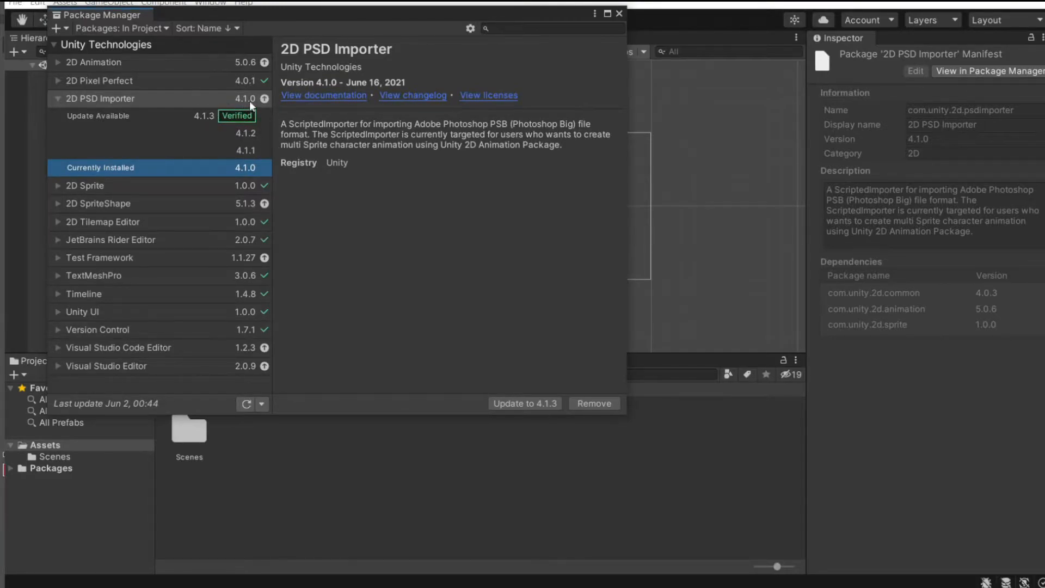
mouse_move(265, 104)
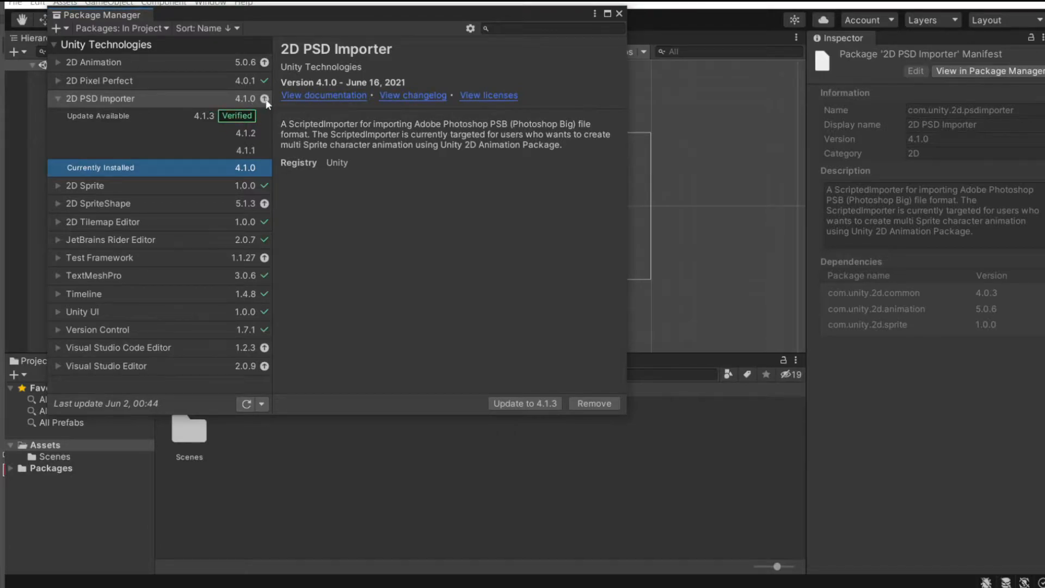
mouse_move(269, 102)
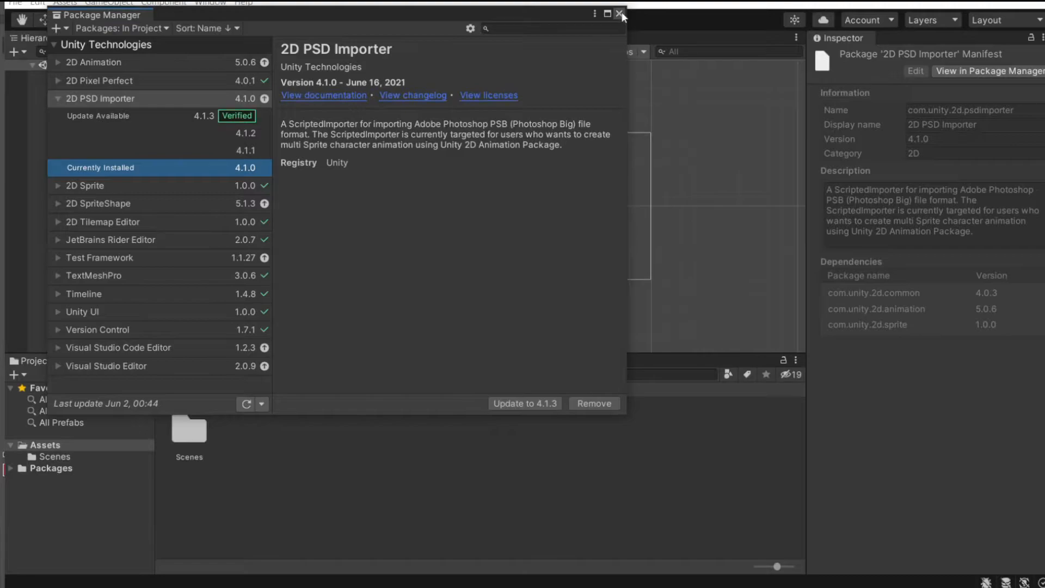
left_click(620, 15)
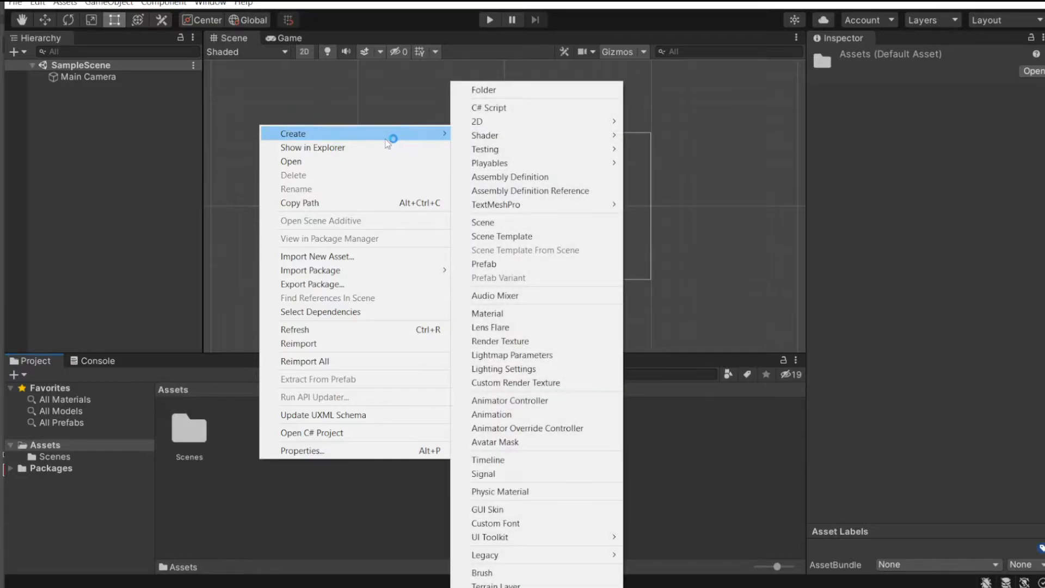
mouse_move(483, 90)
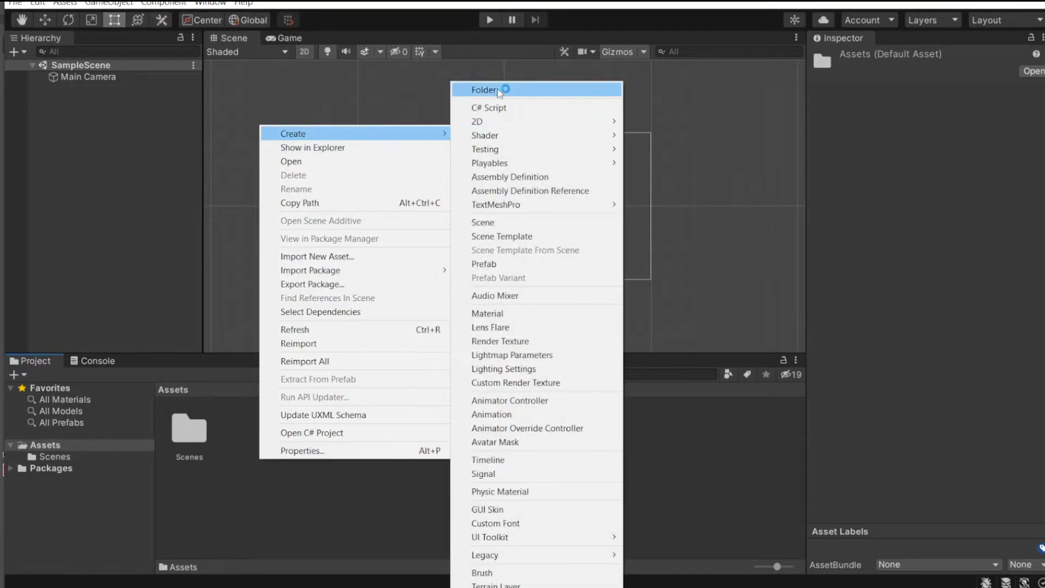
Create a new Assets folder named Character next to Scenes.
left_click(483, 89)
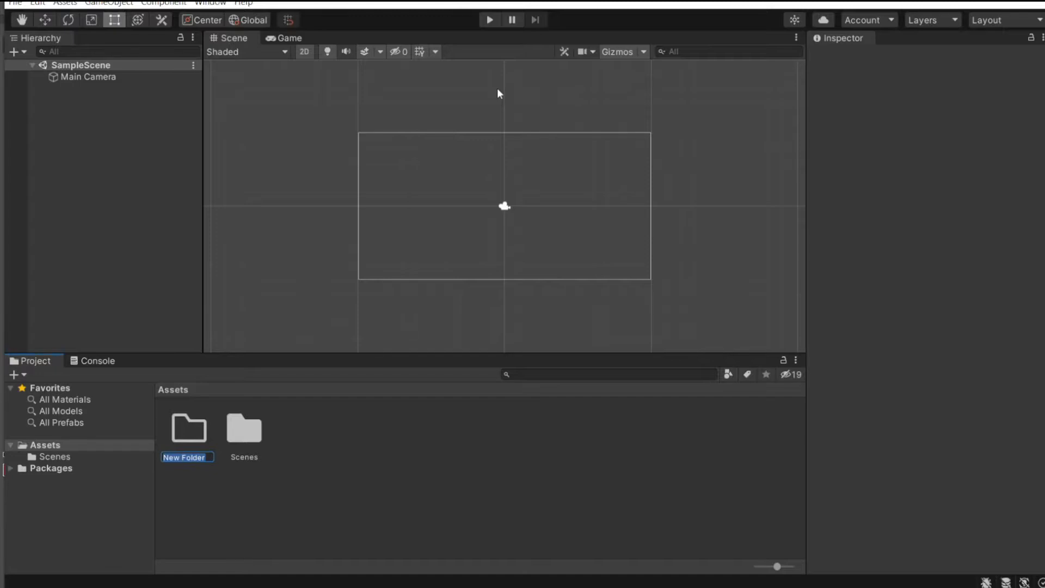
type("Character")
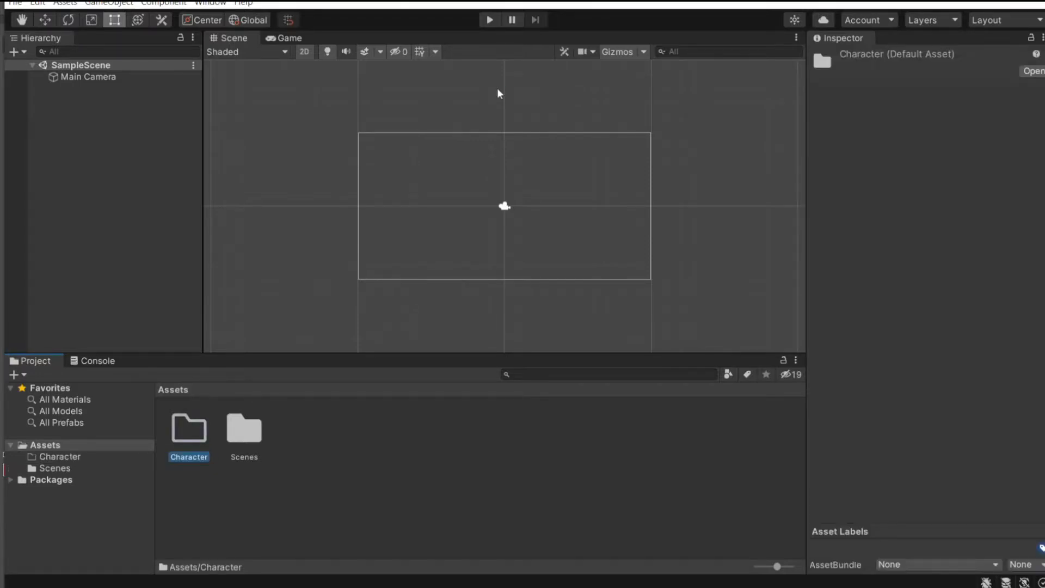
right_click(189, 432)
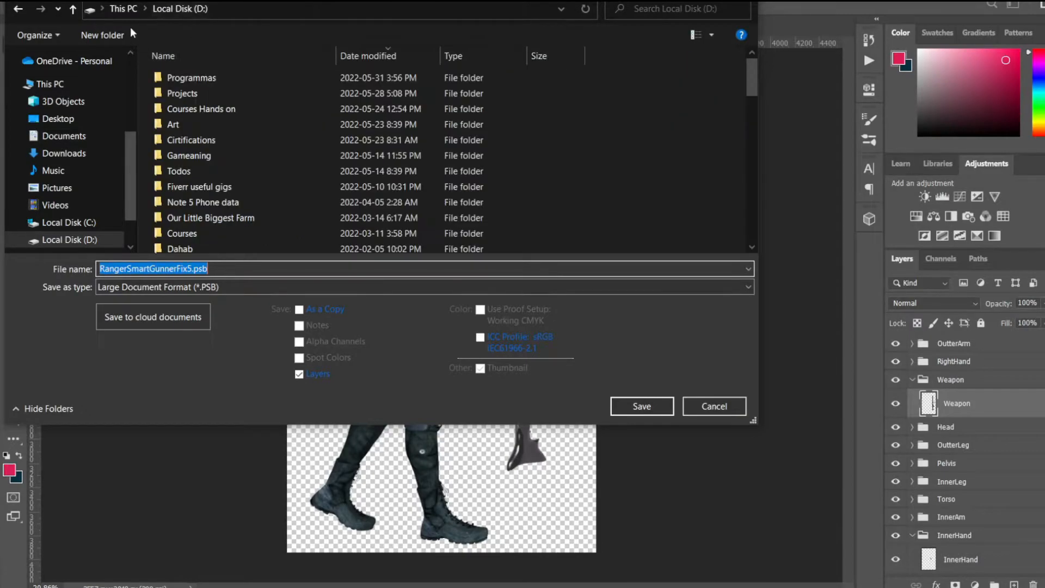
Browse the Save As dialog to S:\Unity\Ranger smart gunner 2D\Assets\Character.
left_click(69, 234)
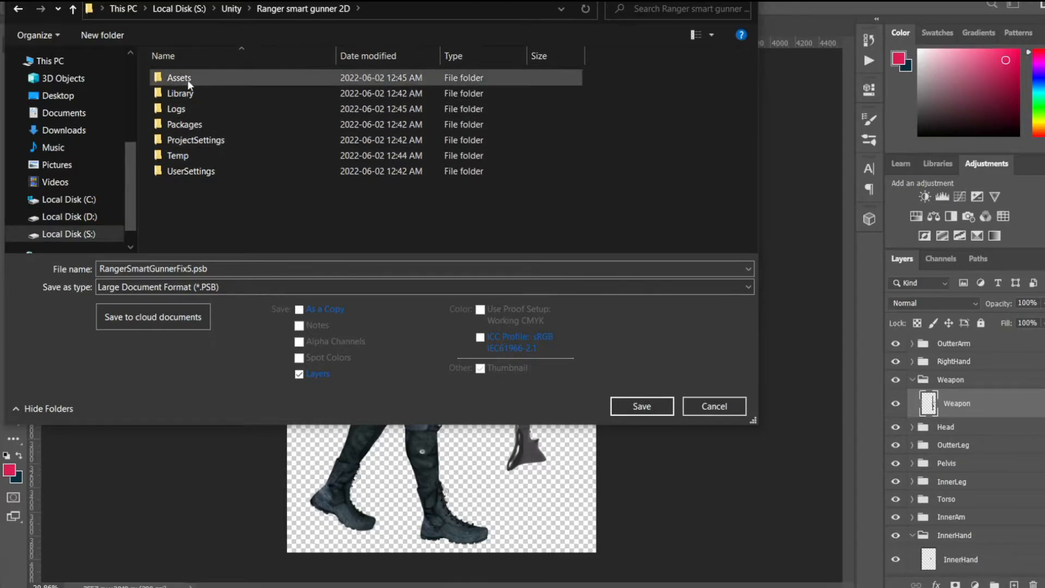
double_click(178, 77)
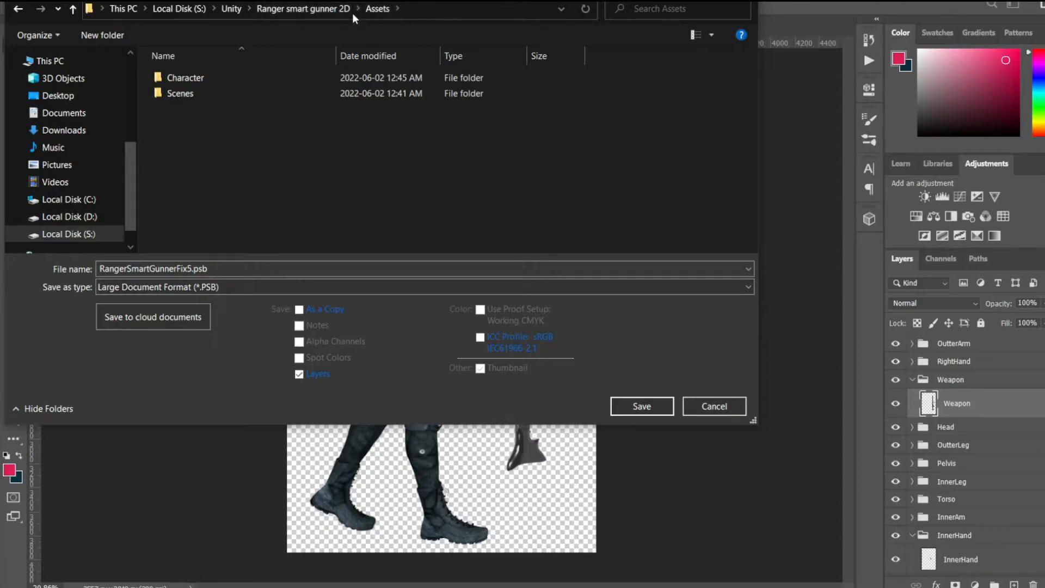
left_click(180, 92)
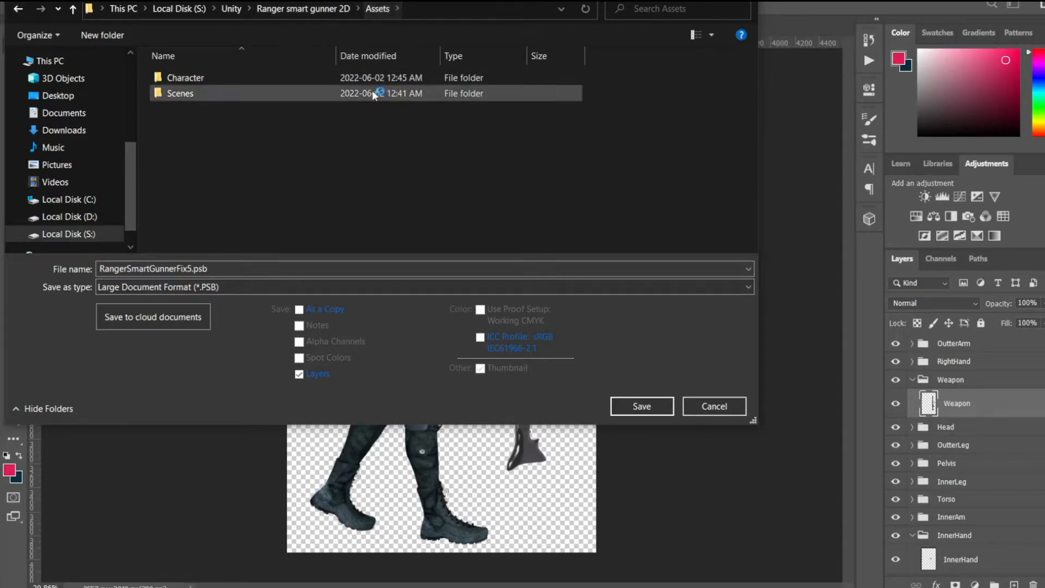
left_click(185, 77)
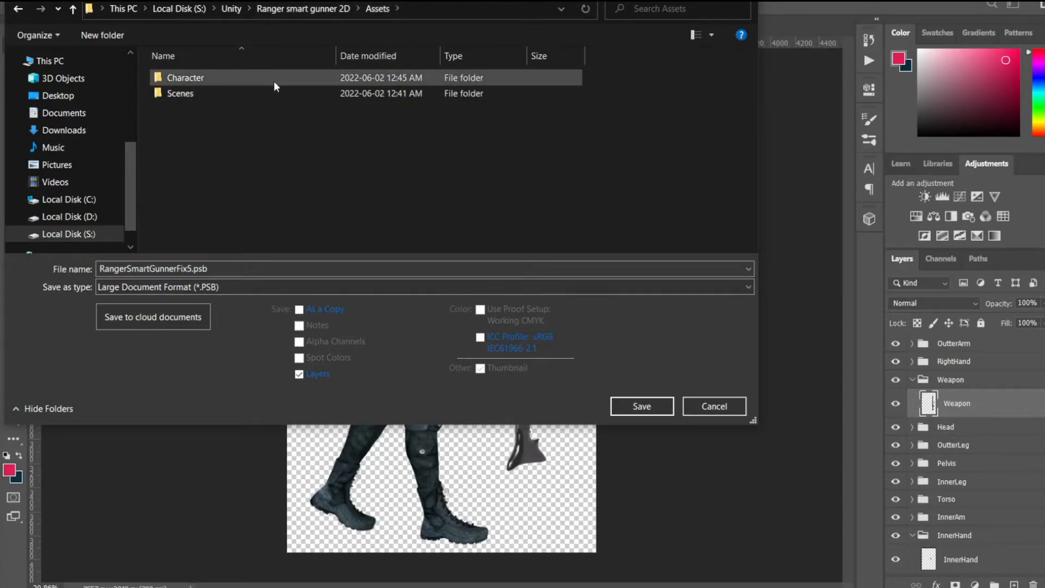
double_click(185, 78)
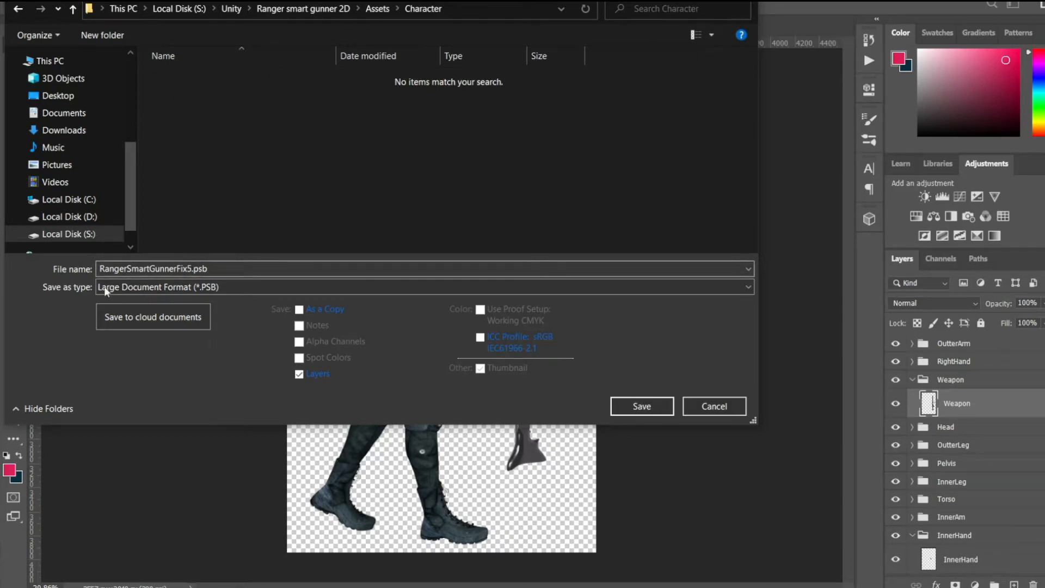
Save the character as RangerSmartGunnerFix5.psb with Maximize Compatibility confirmed.
left_click(640, 406)
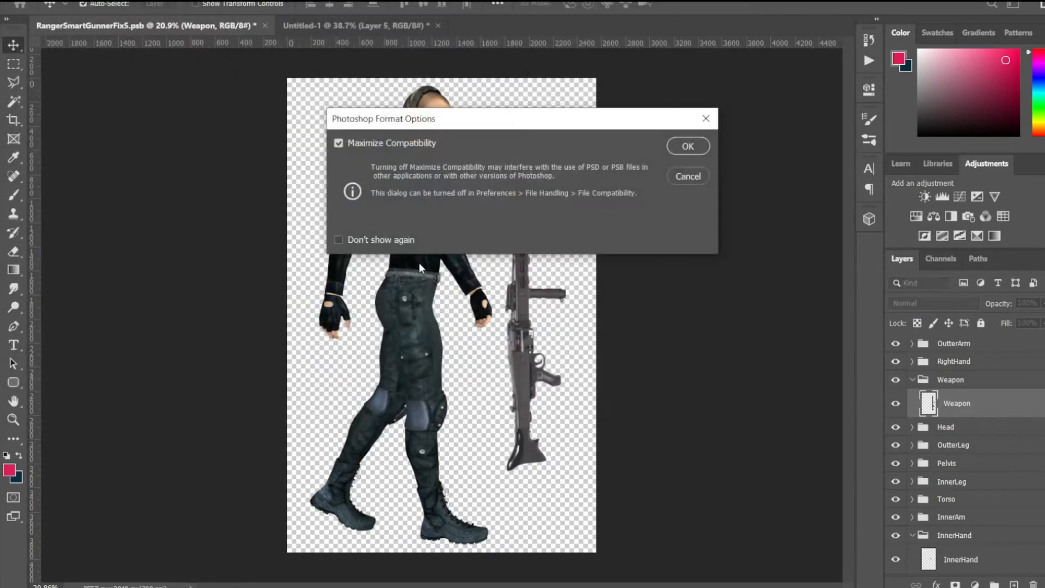
left_click(687, 146)
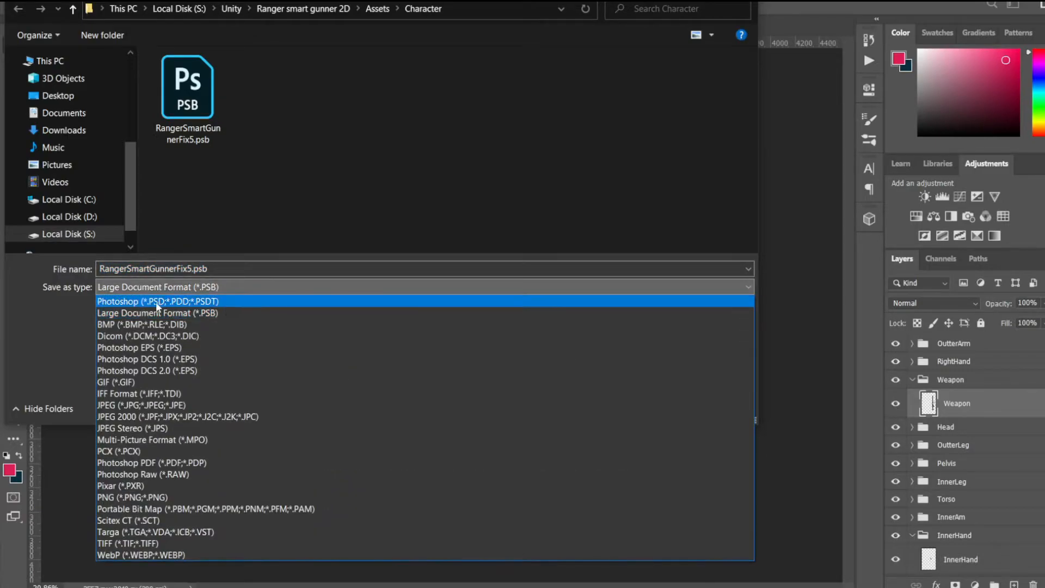
left_click(158, 300)
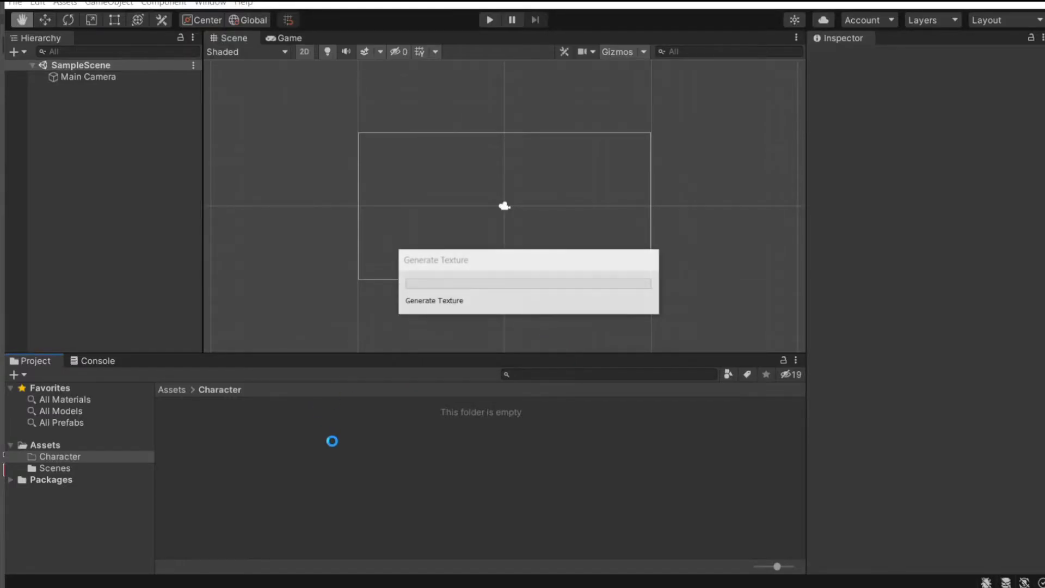
Select the imported RangerSmartGunnerFix5 asset to show its character-rig import settings.
left_click(434, 300)
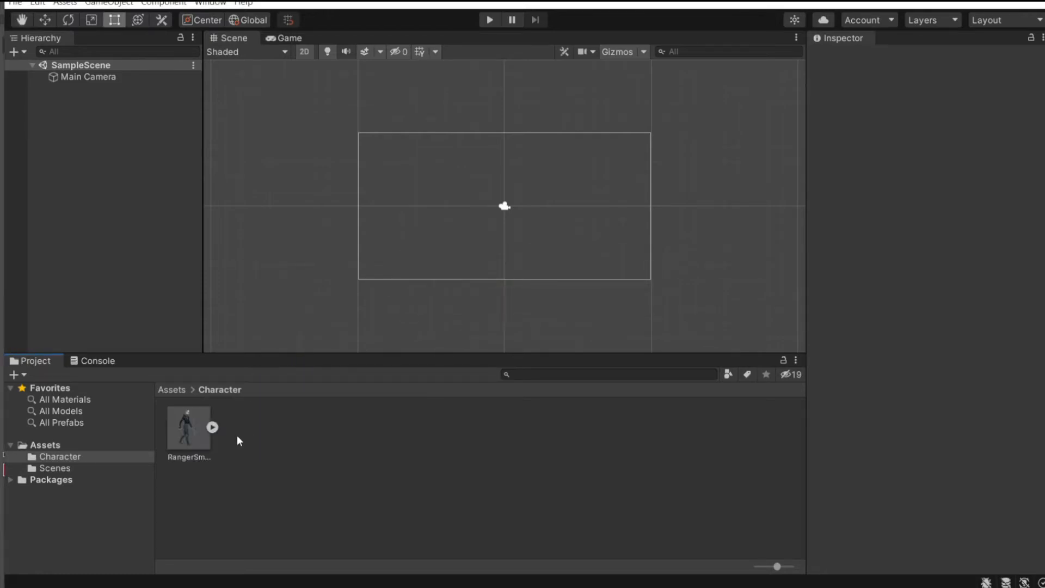
left_click(211, 426)
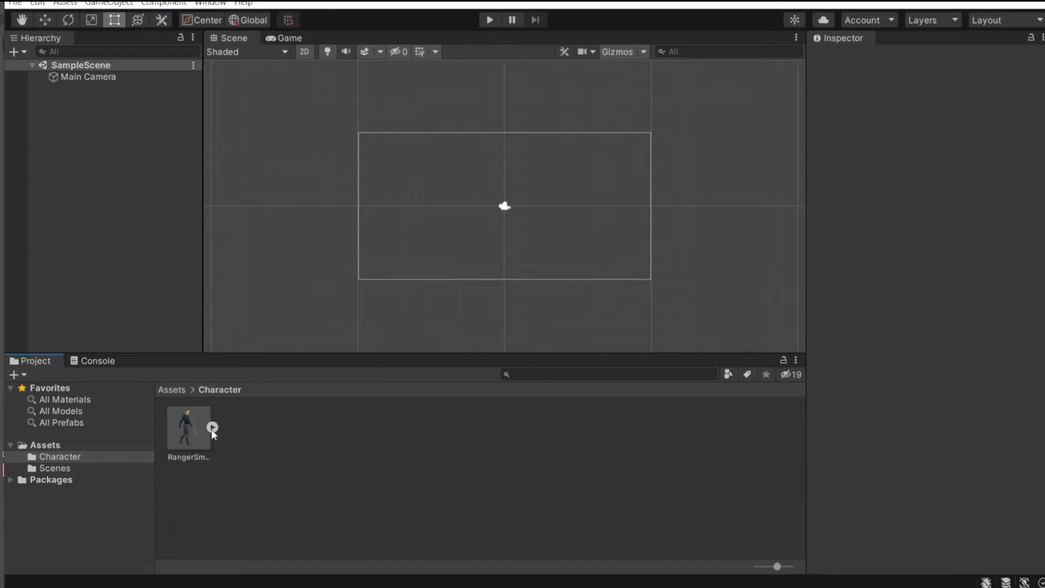
left_click(188, 426)
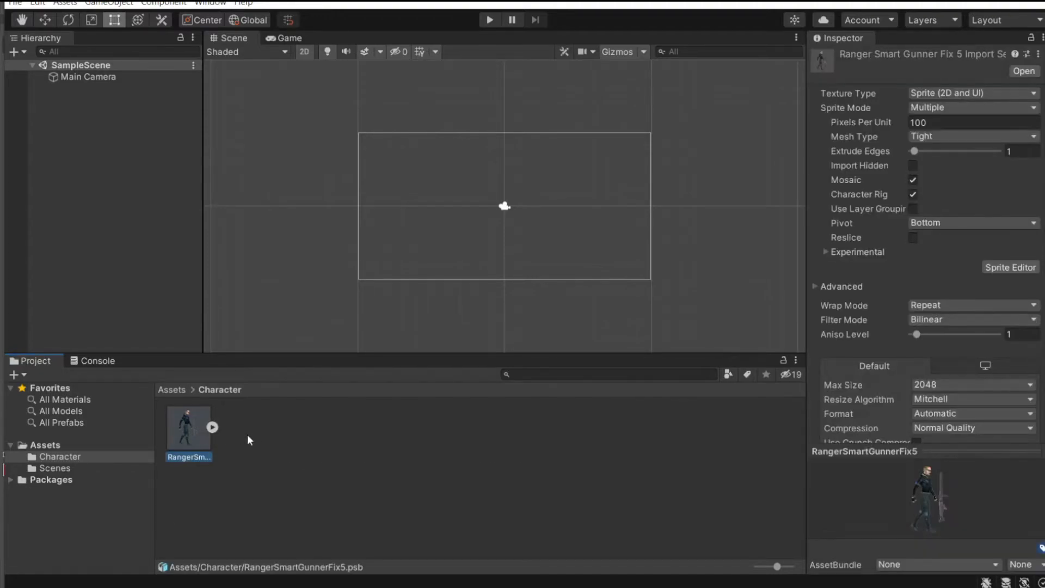
mouse_move(956, 279)
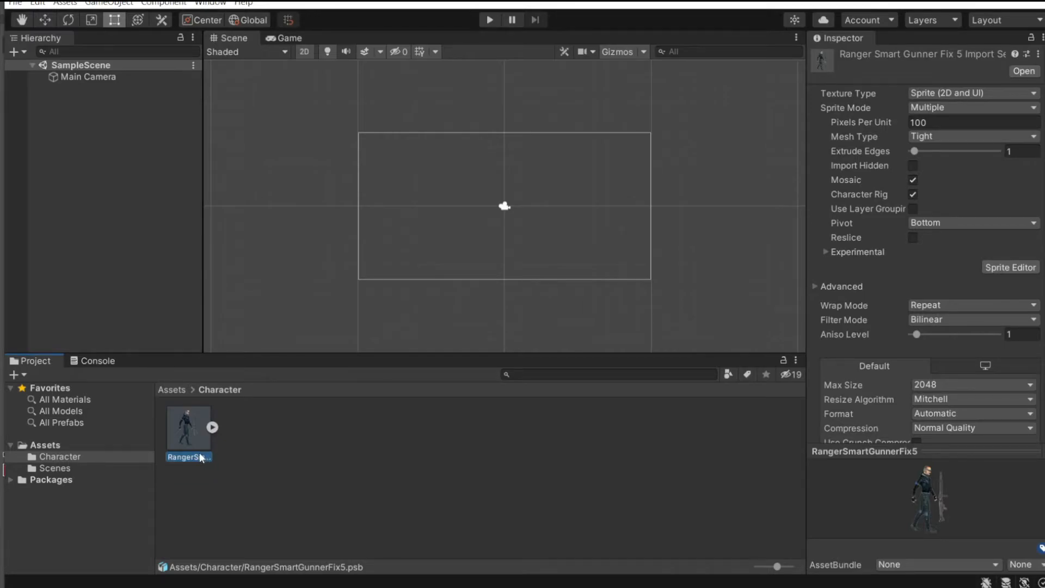
Open the character's body-part sprite sheet in the Sprite Editor.
left_click(1010, 267)
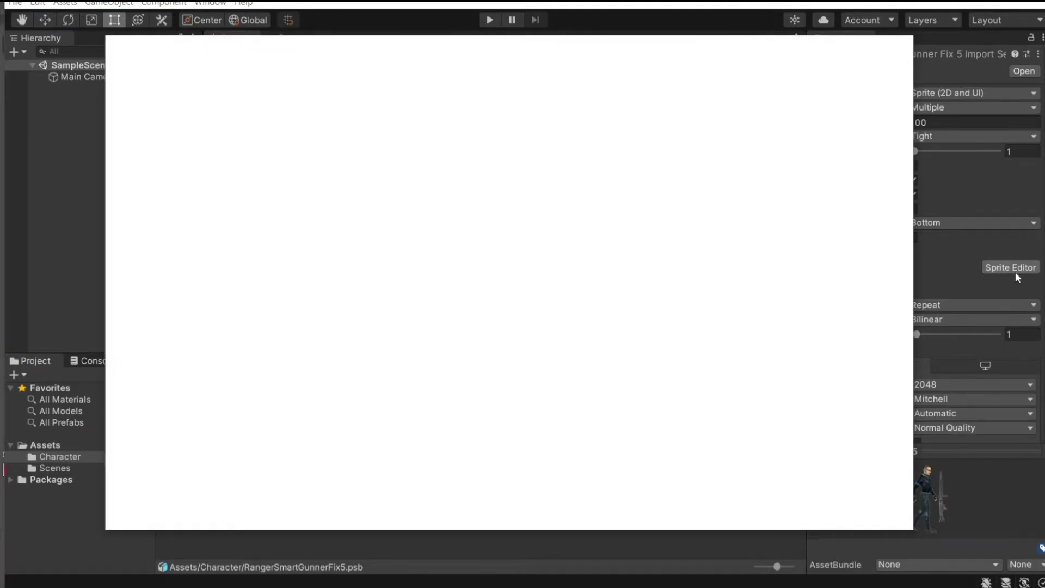
left_click(1009, 268)
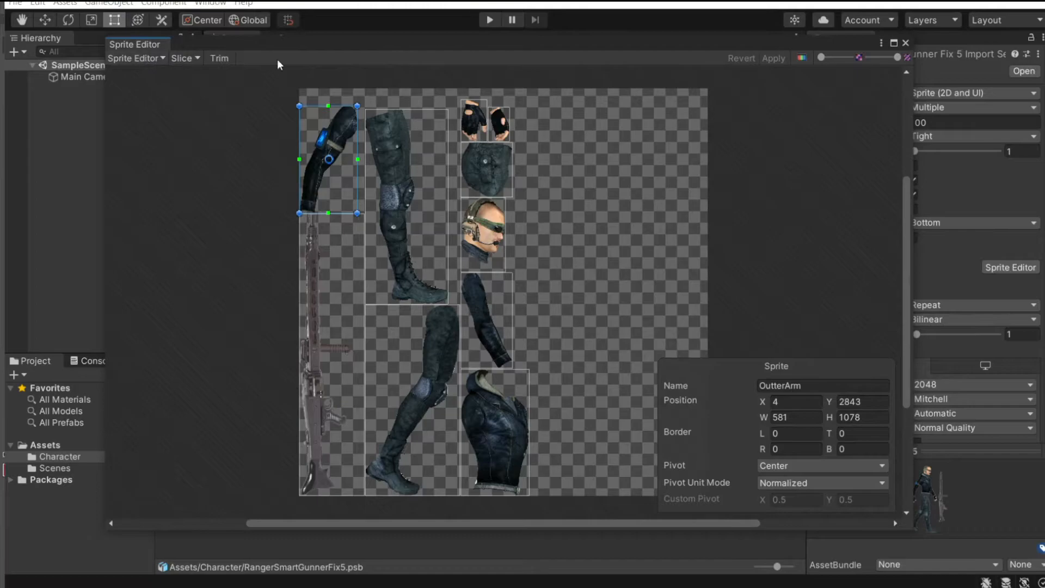
mouse_move(1003, 404)
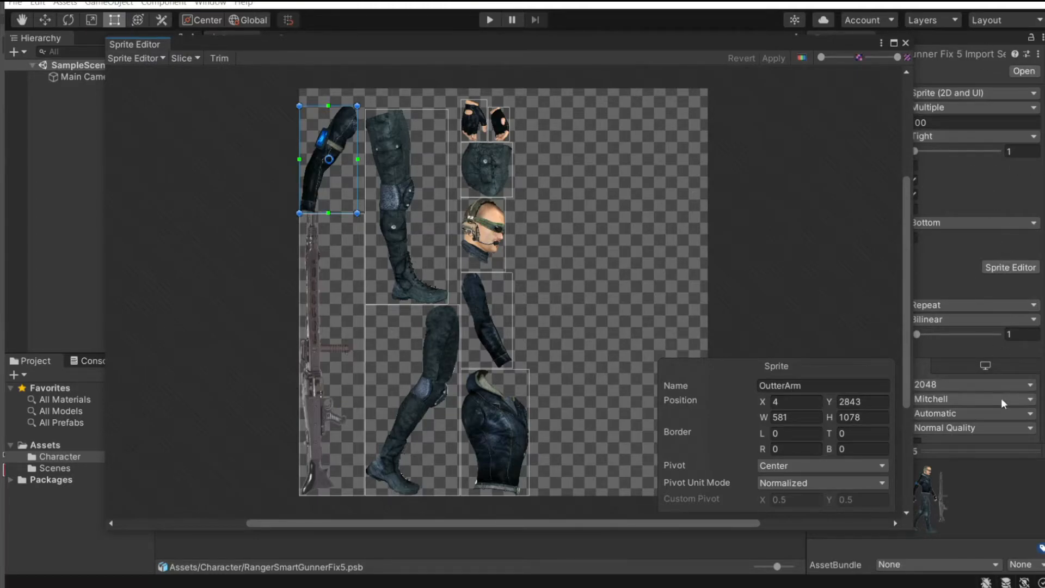
Check the 2D PSD Importer and 2D Sprite packages in the Package Manager.
left_click(209, 3)
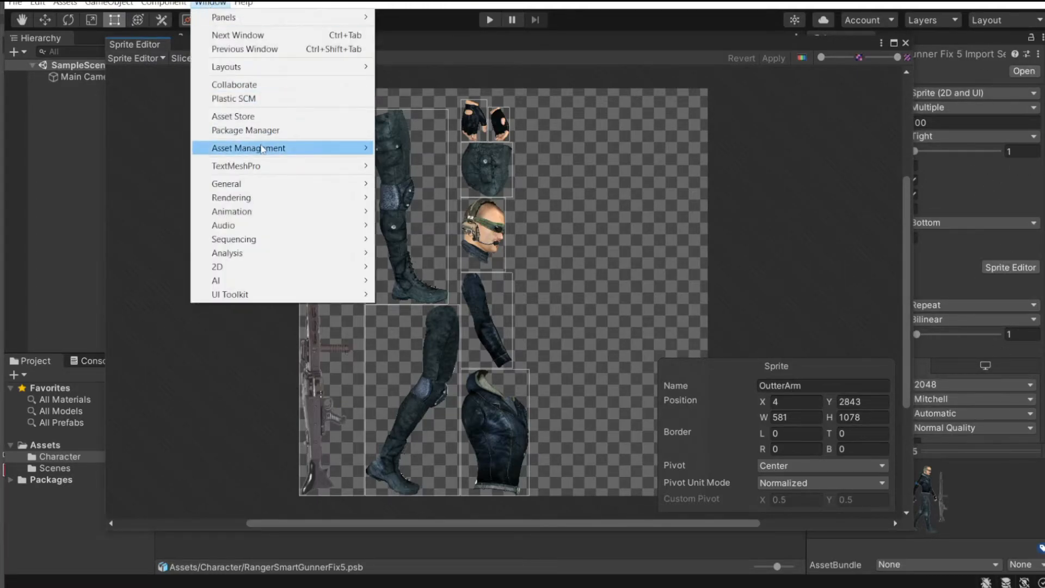
left_click(245, 130)
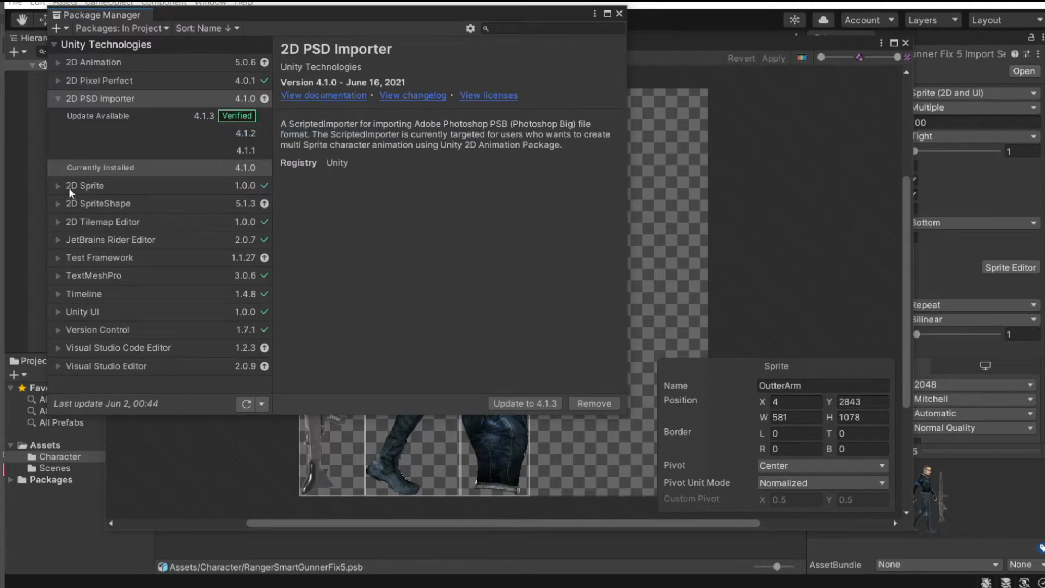
left_click(85, 185)
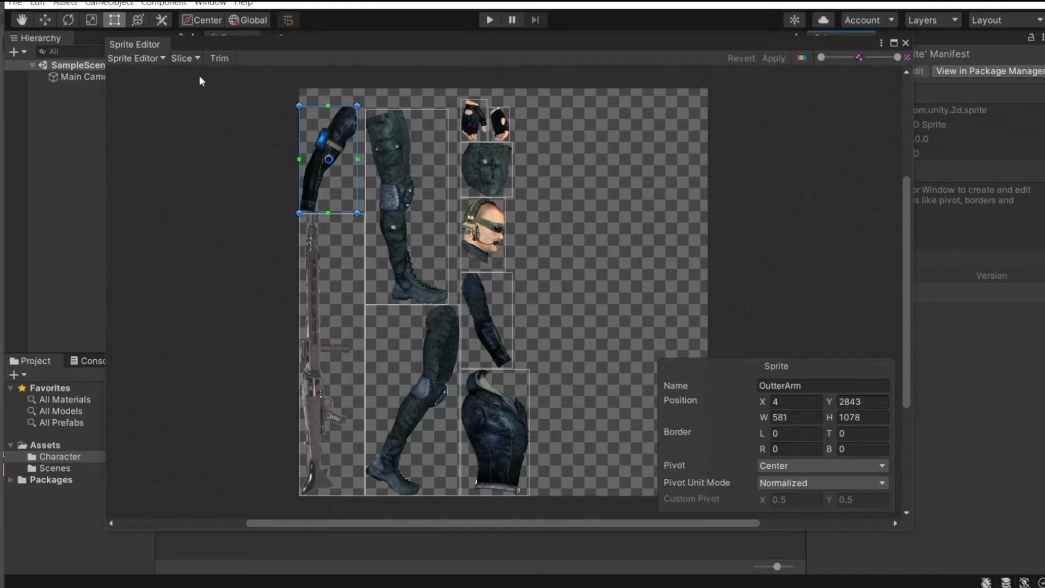
Check the Head sprite rect measures 450 by 512, then switch to the Skinning Editor.
left_click(137, 58)
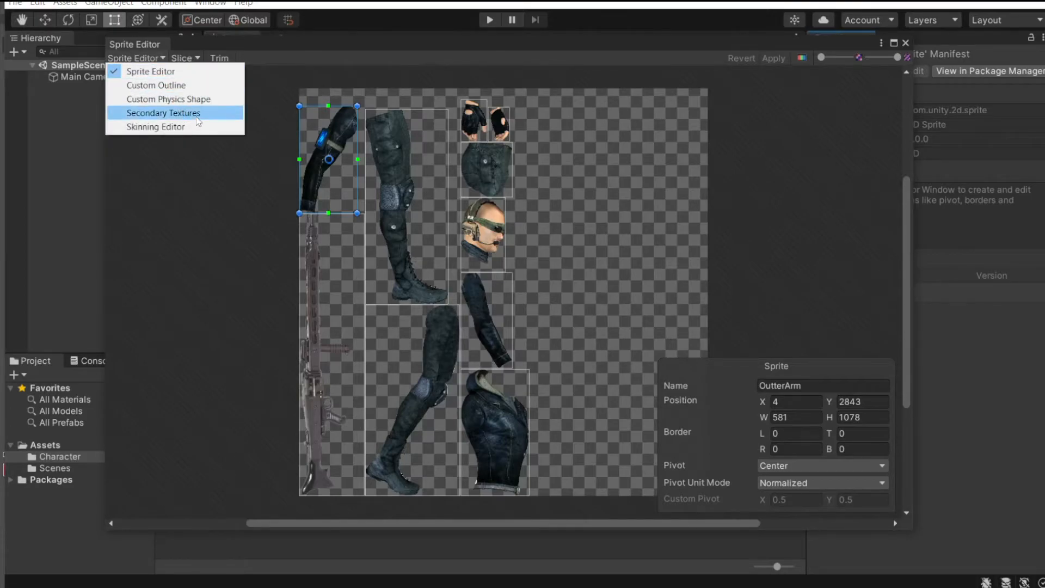
mouse_move(151, 71)
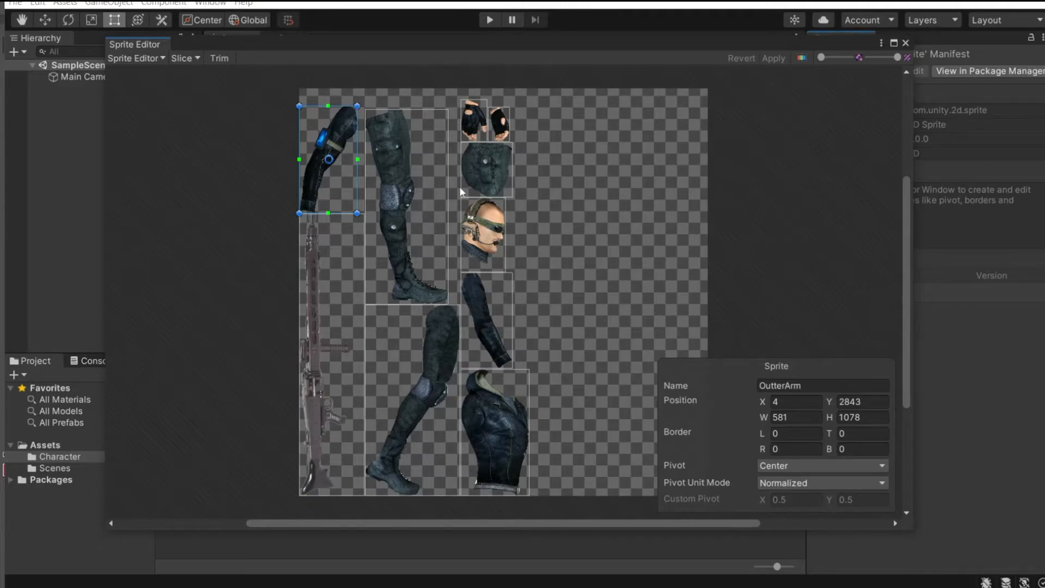
mouse_move(400, 366)
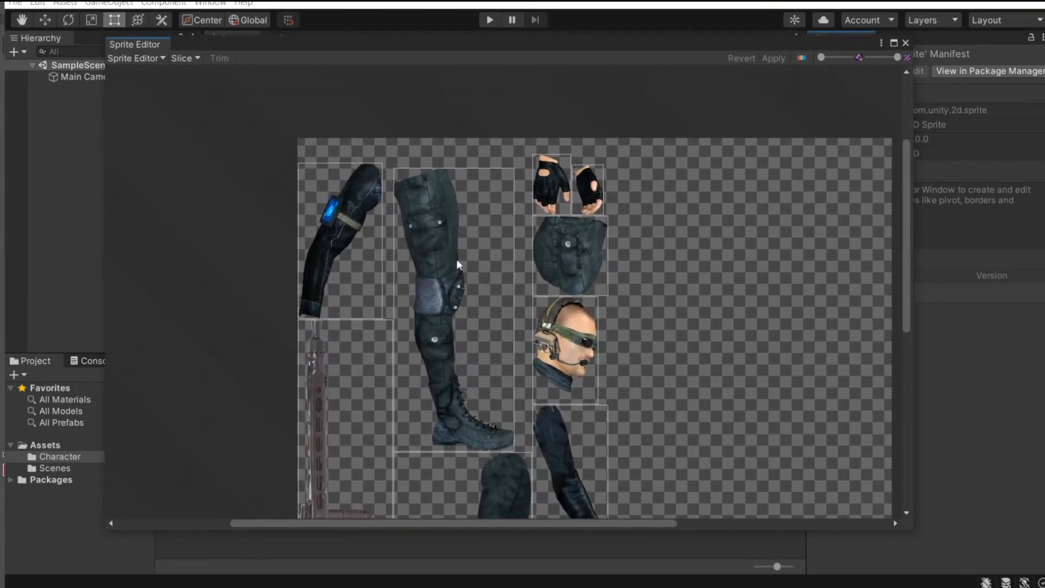
scroll("down", 3)
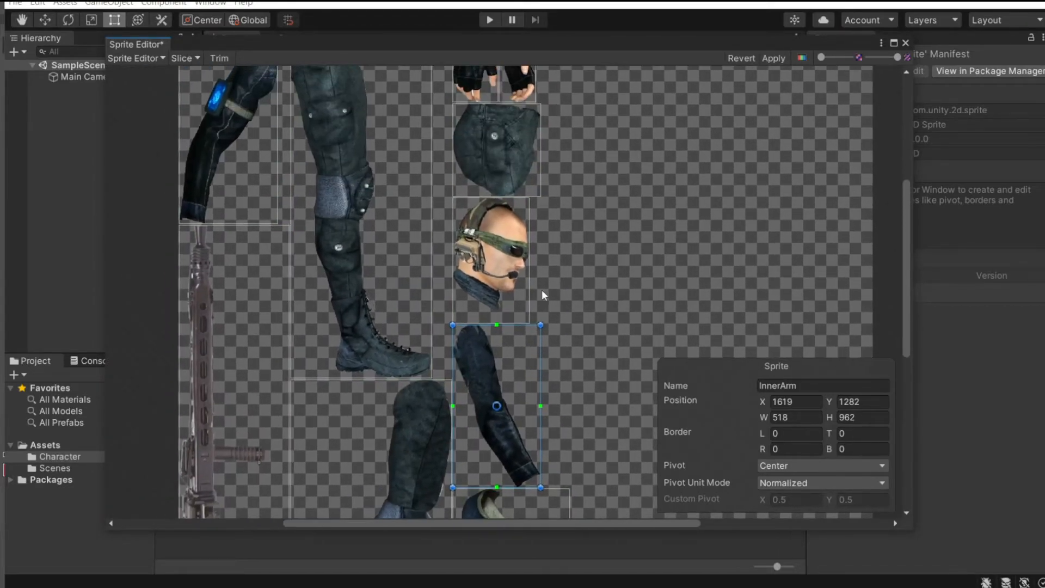
left_click(491, 257)
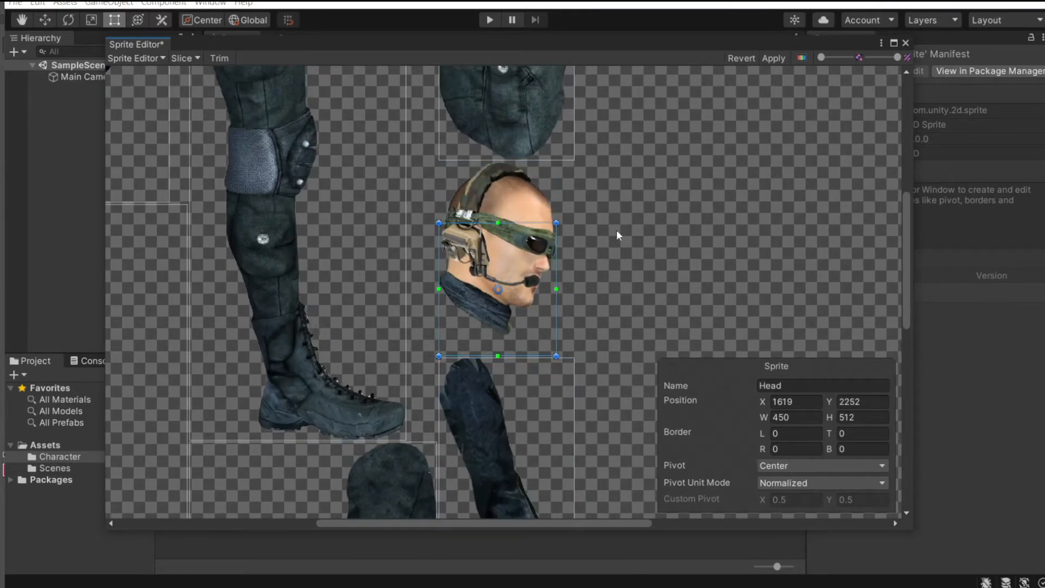
left_click(136, 59)
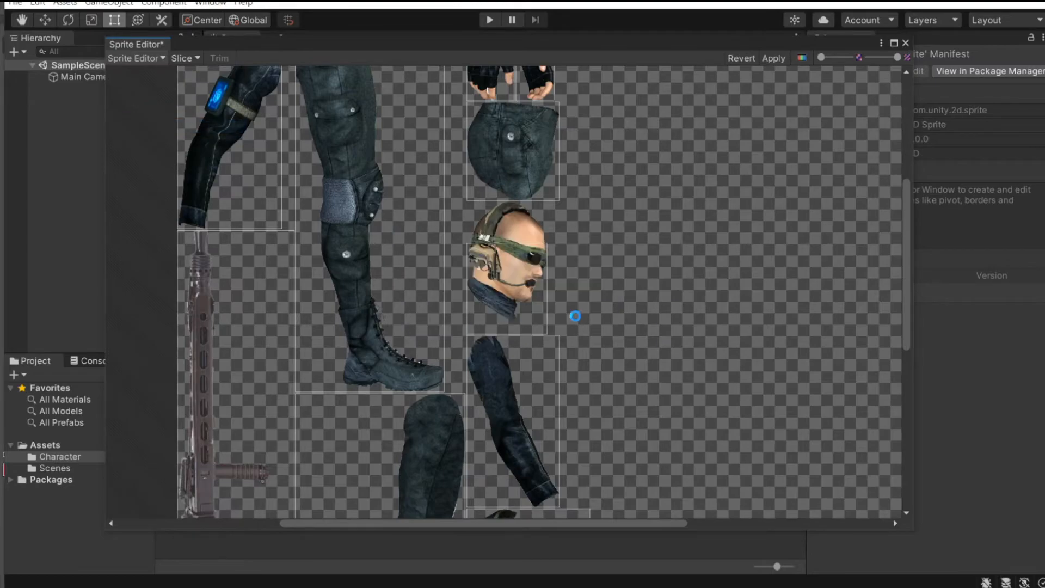
left_click(773, 58)
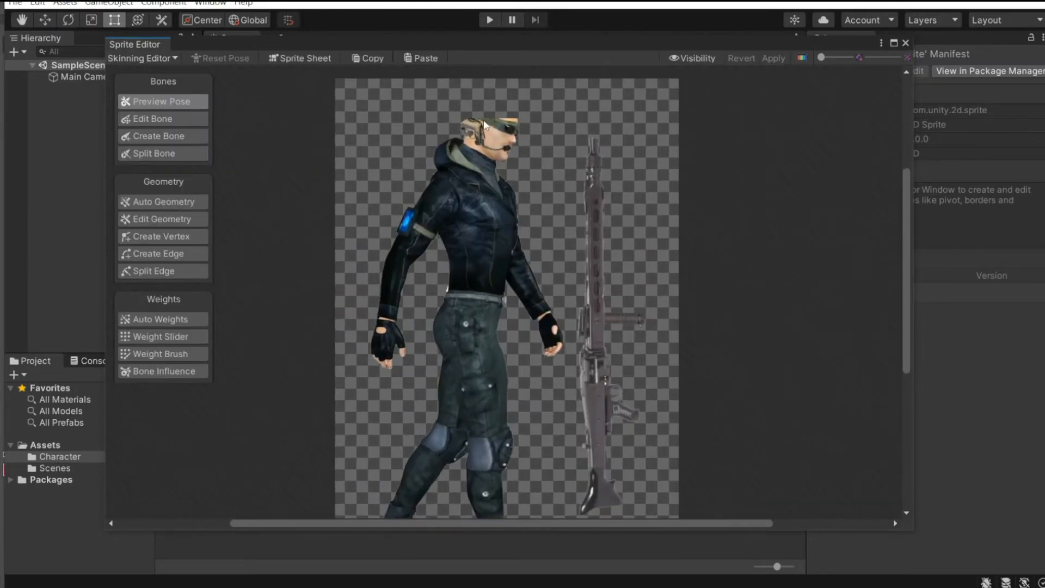
Zoom in on the character's cut-off head in the Skinning Editor.
scroll("up", 3)
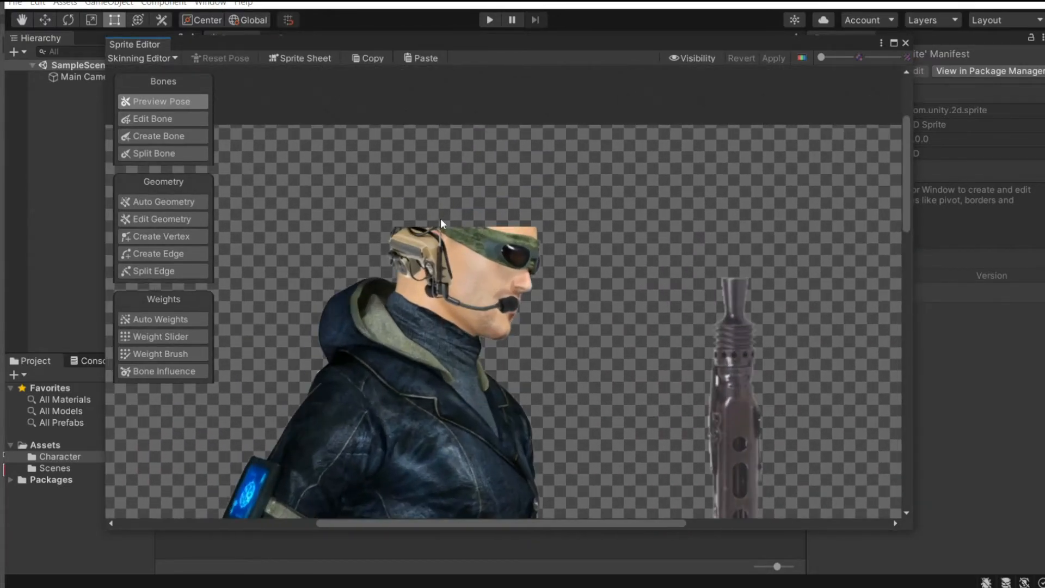
left_click(140, 58)
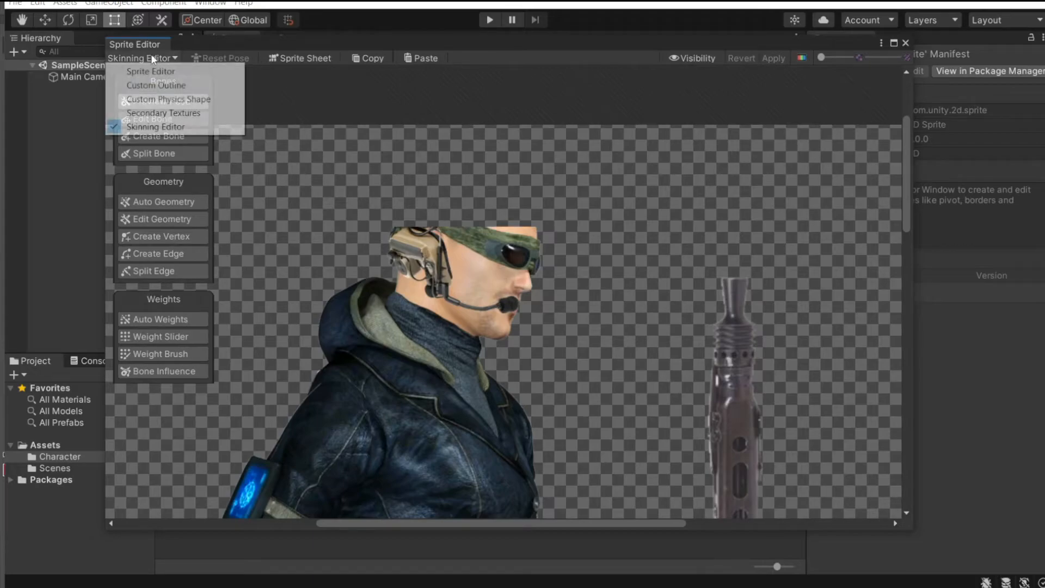
Extend the Head sprite rect to 450 by 748 covering the whole head and apply.
left_click(151, 72)
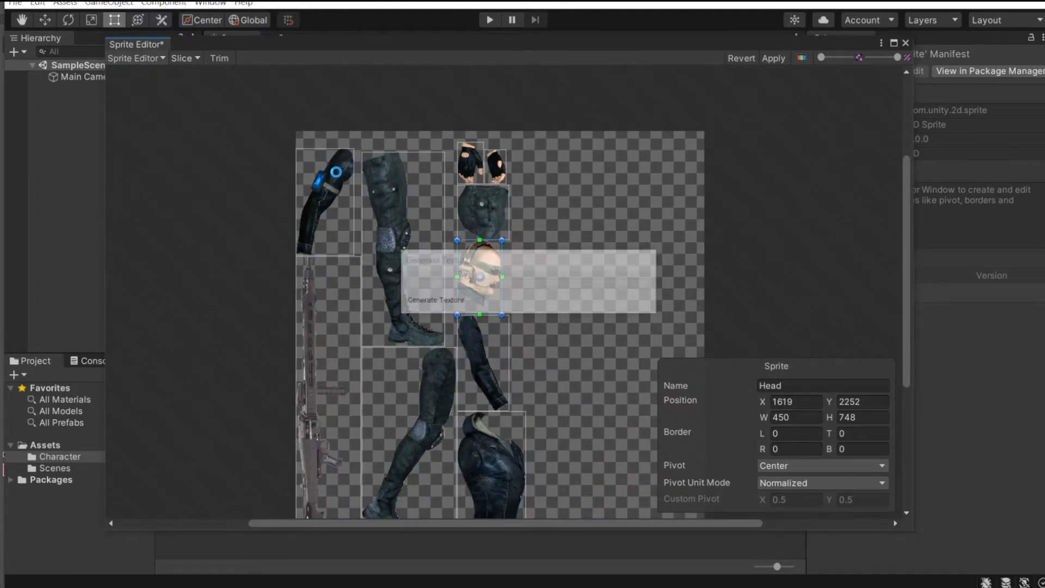
left_click(136, 58)
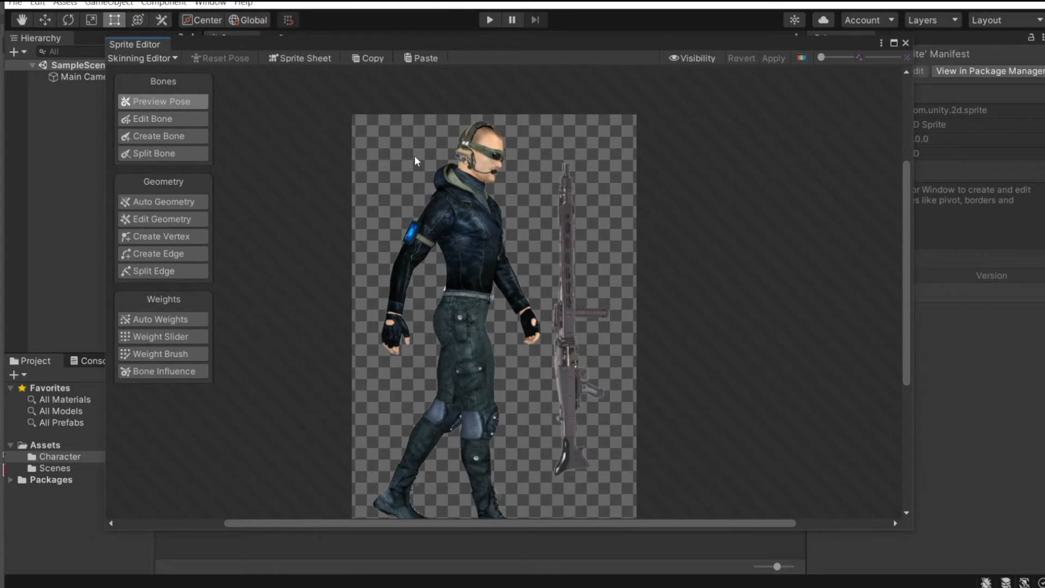
mouse_move(446, 109)
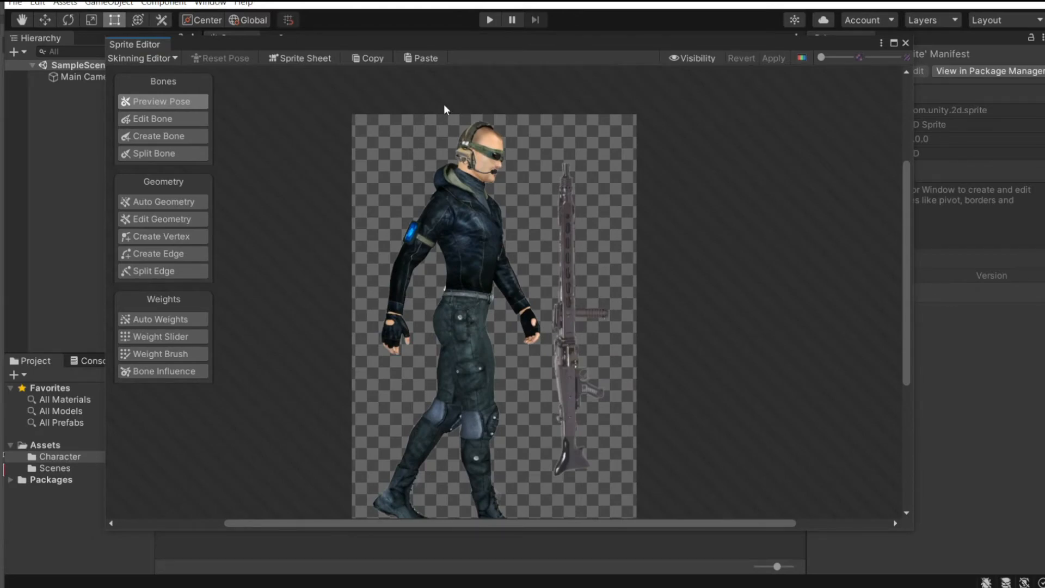
mouse_move(431, 152)
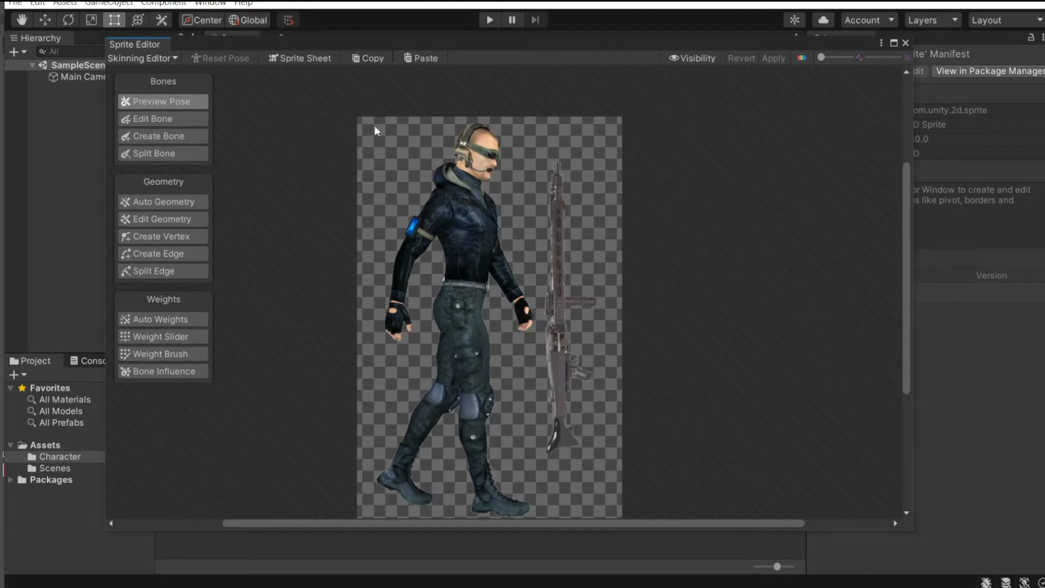
mouse_move(486, 298)
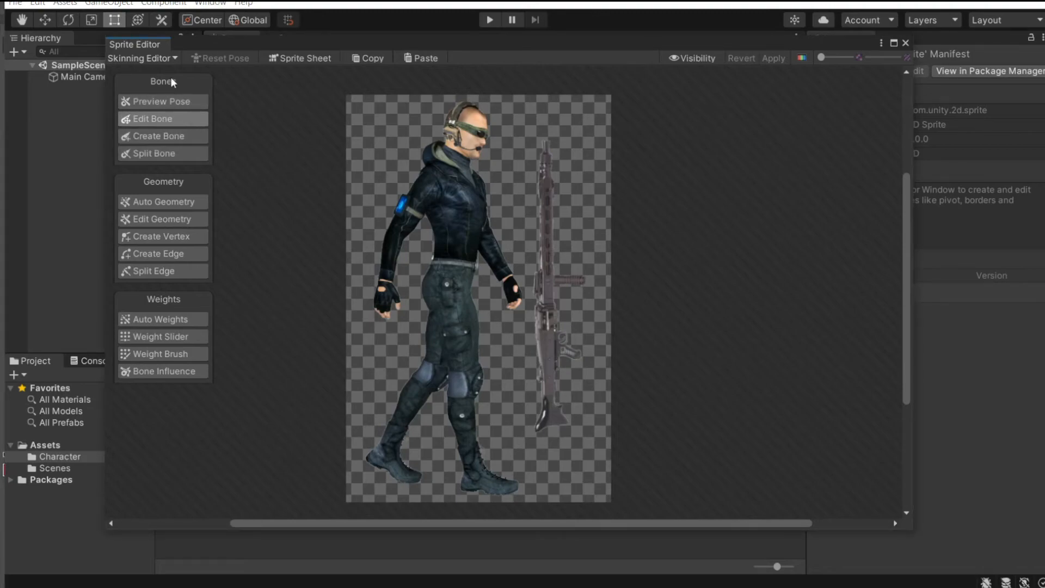
mouse_move(169, 82)
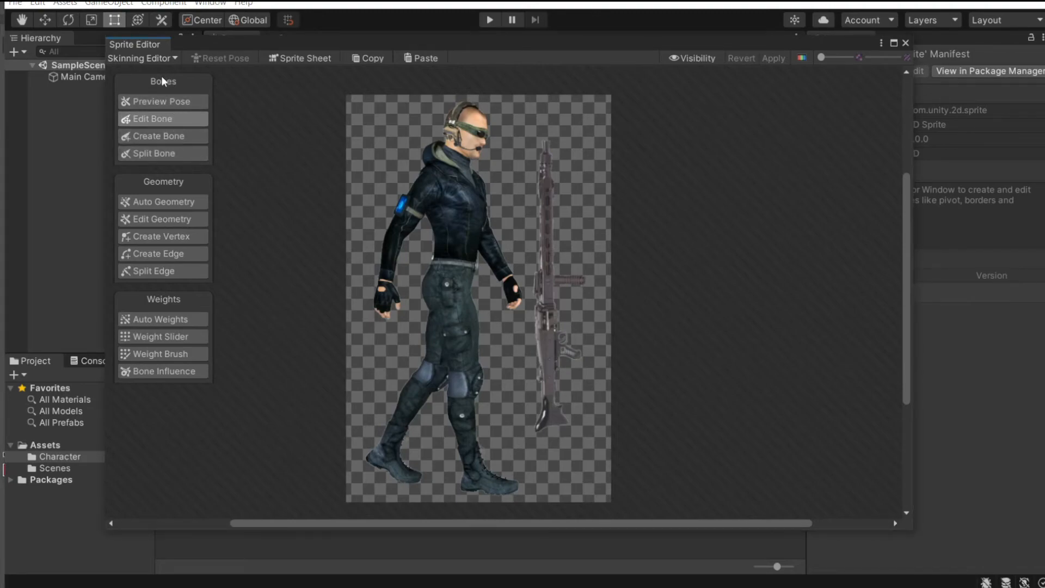
mouse_move(176, 106)
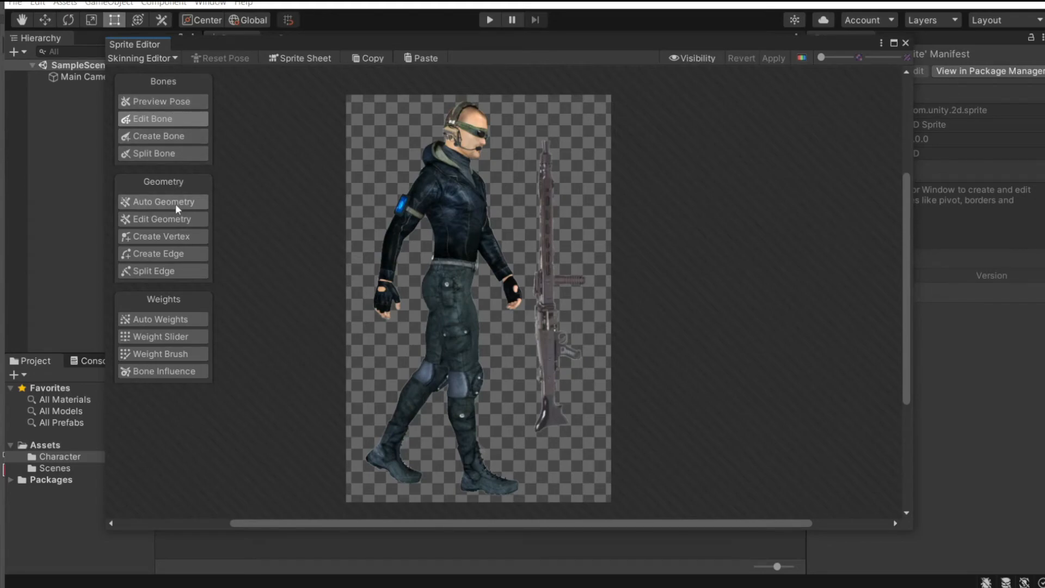
mouse_move(188, 147)
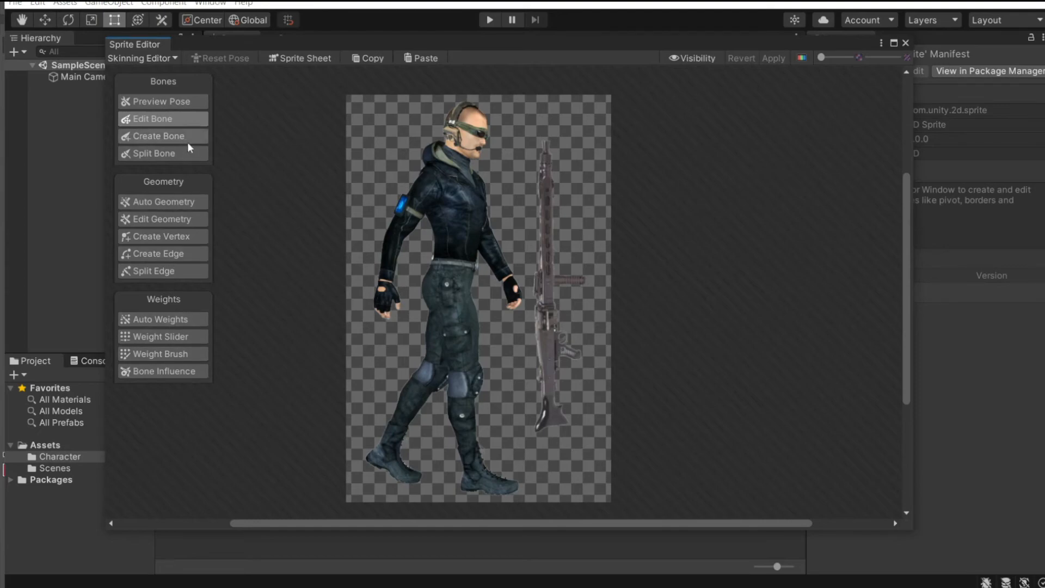
mouse_move(199, 86)
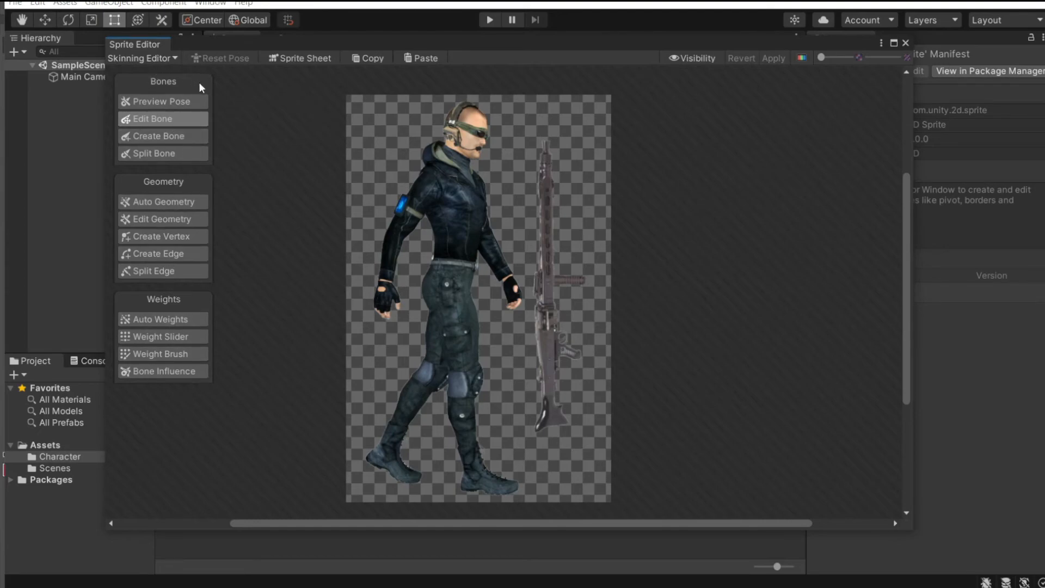
mouse_move(447, 288)
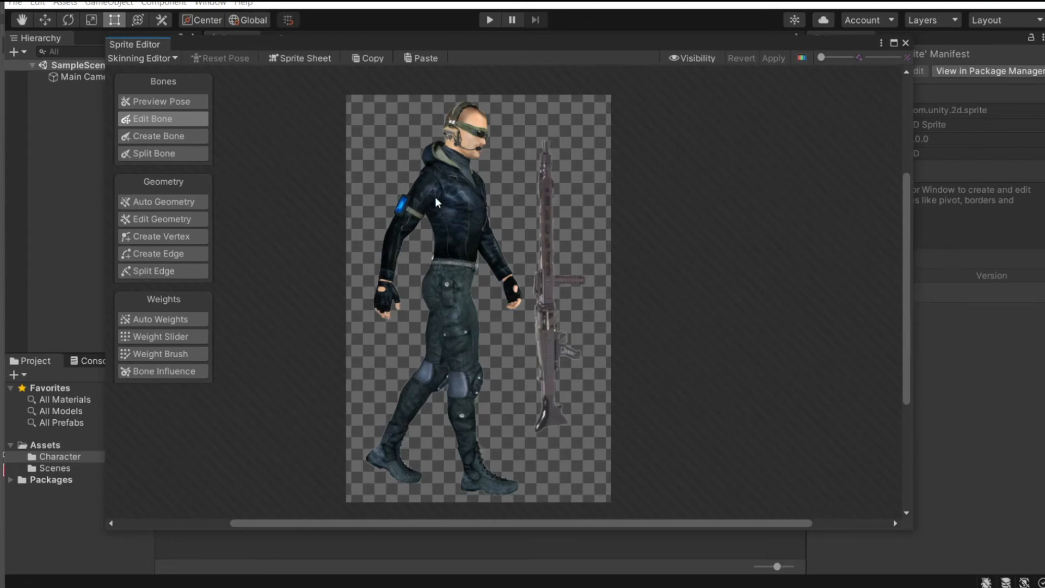
mouse_move(438, 184)
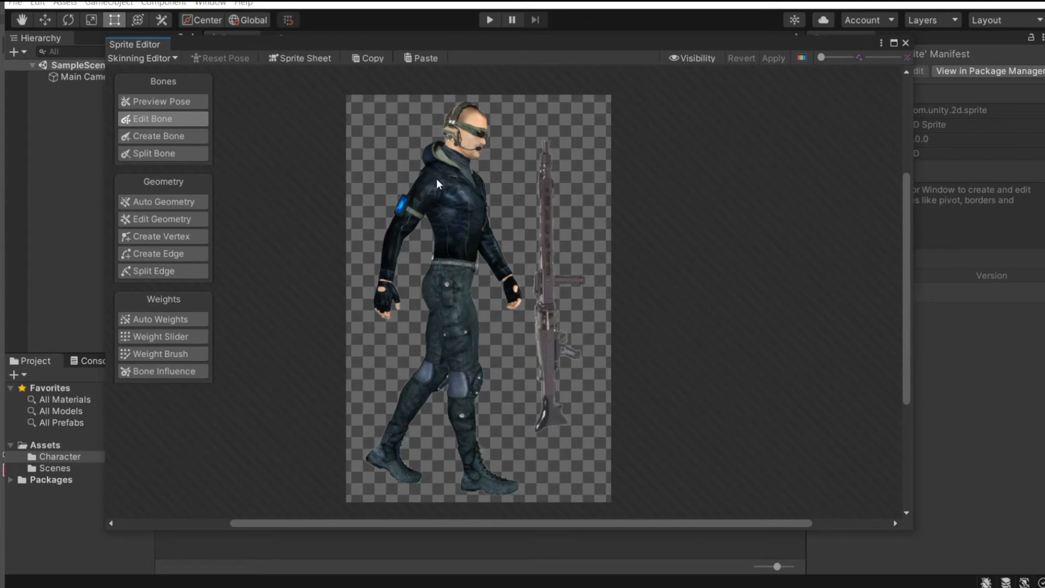
mouse_move(380, 288)
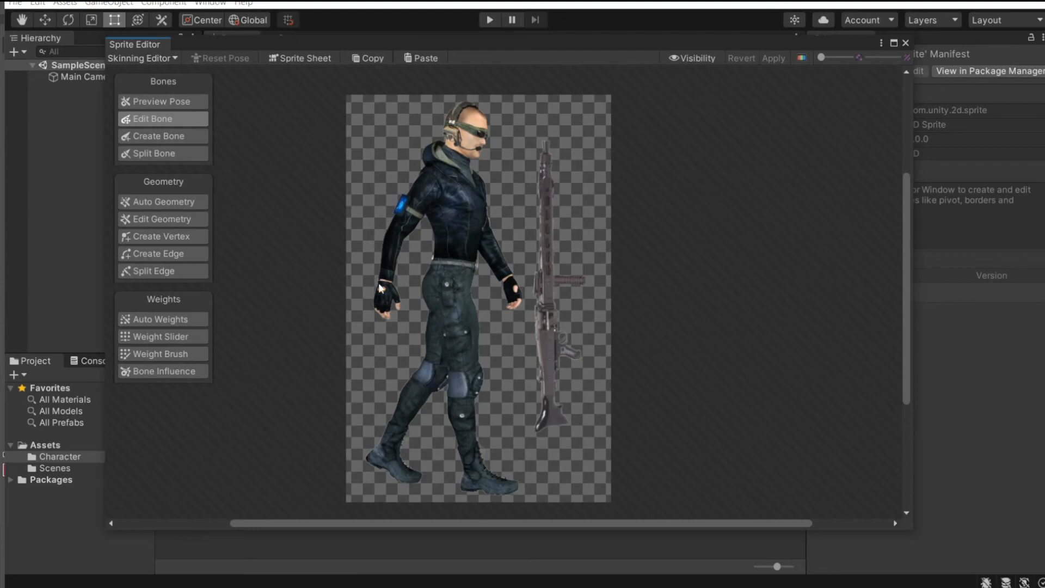
mouse_move(260, 266)
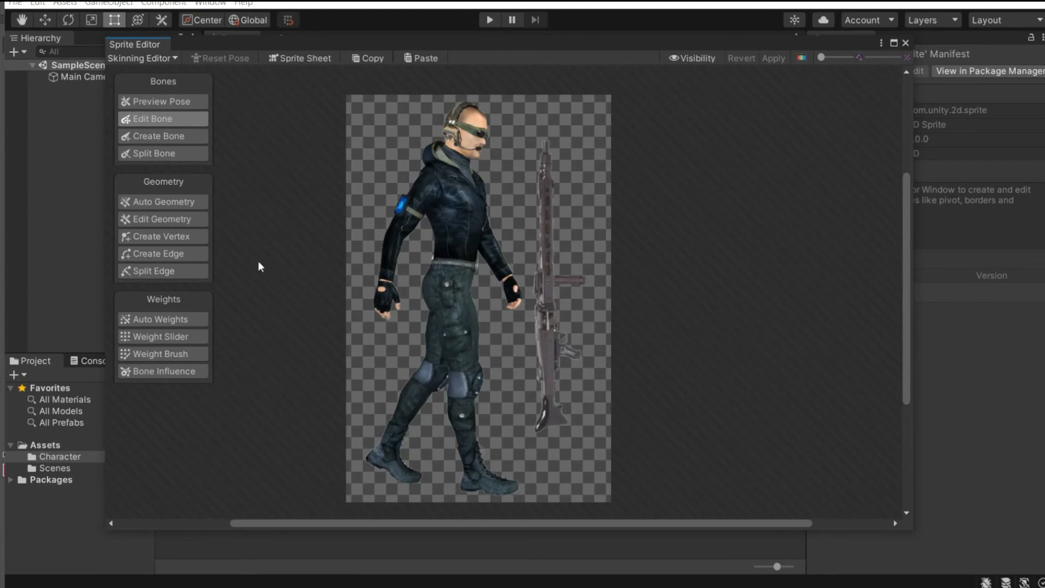
mouse_move(401, 228)
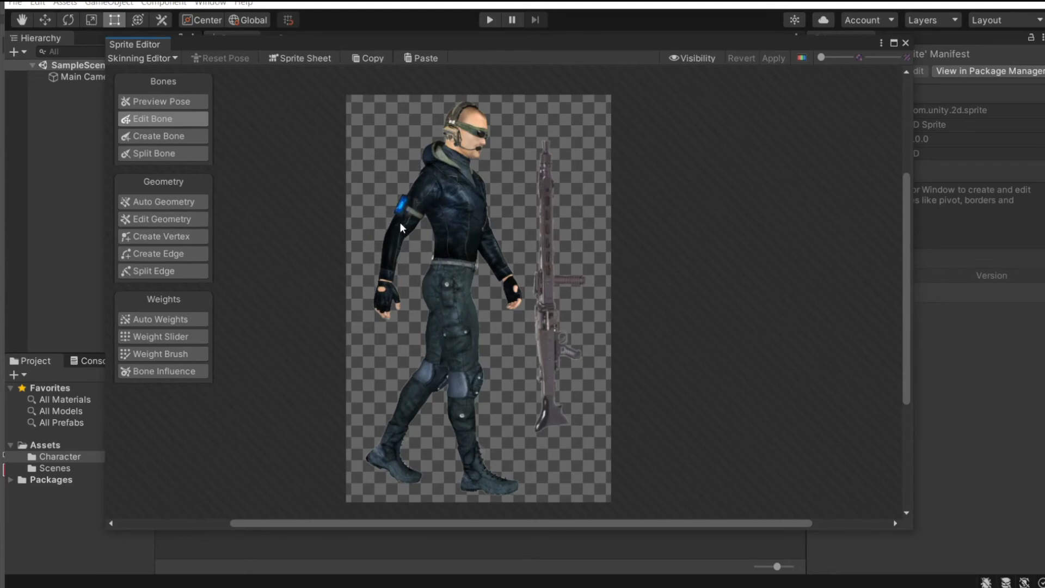
mouse_move(385, 241)
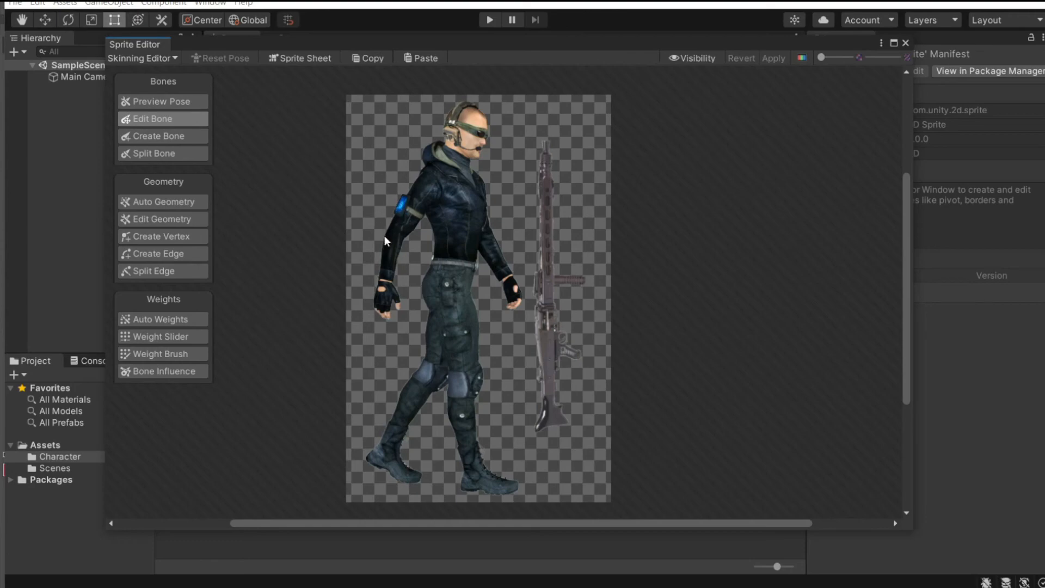
mouse_move(448, 197)
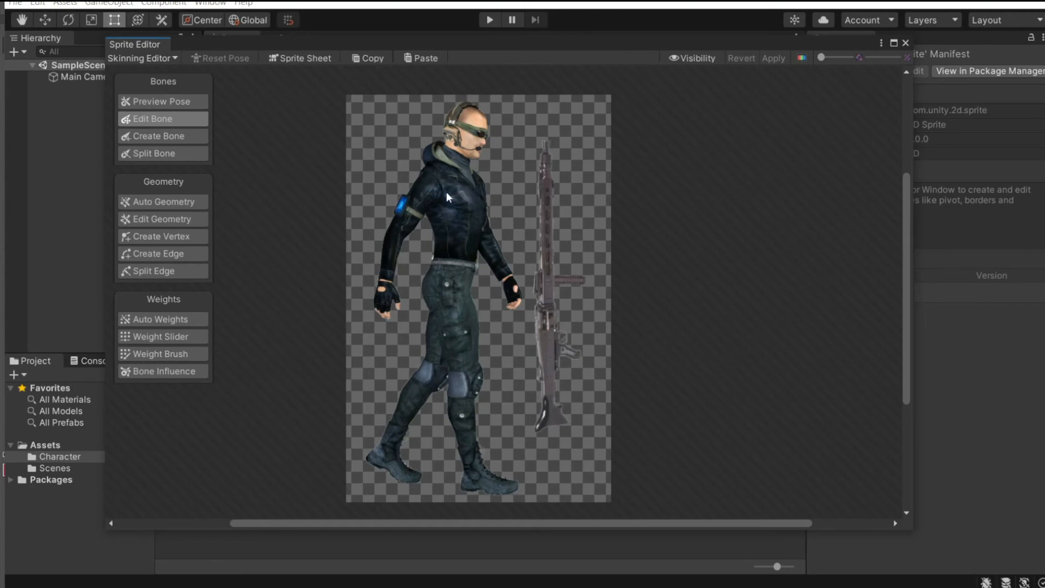
mouse_move(693, 58)
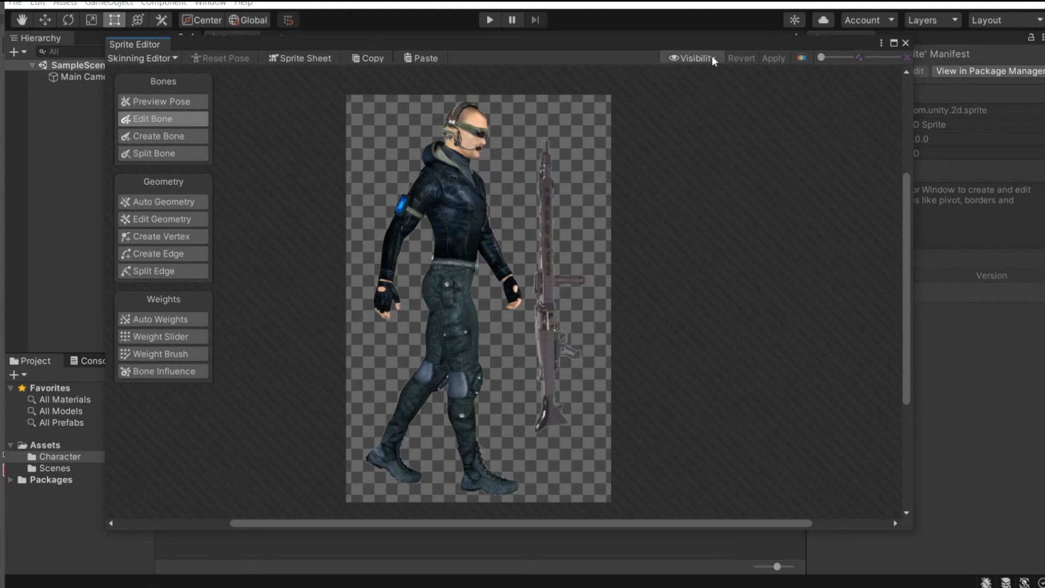
Show the bone and sprite Visibility panel in the Skinning Editor.
left_click(693, 58)
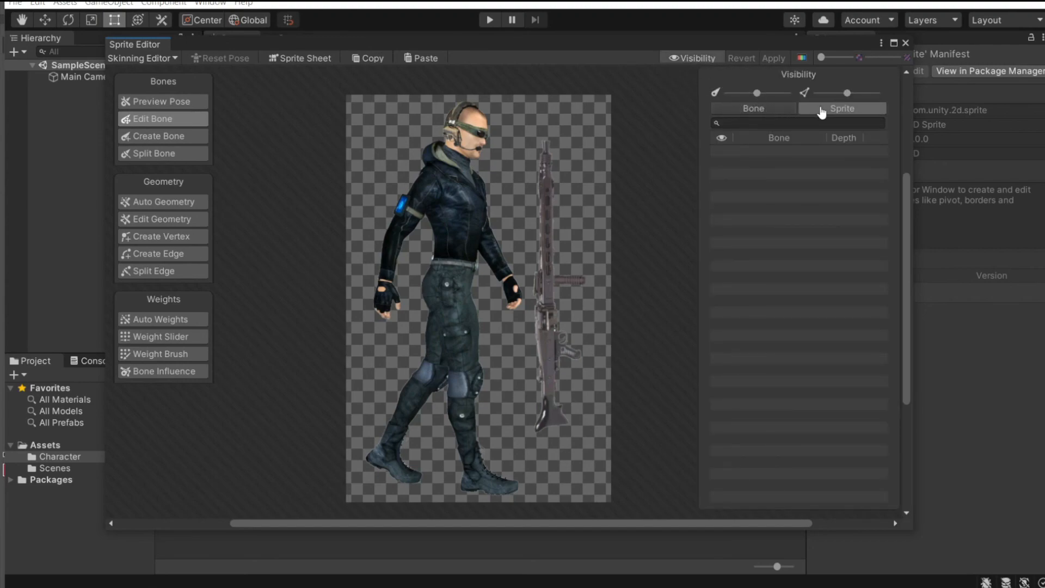